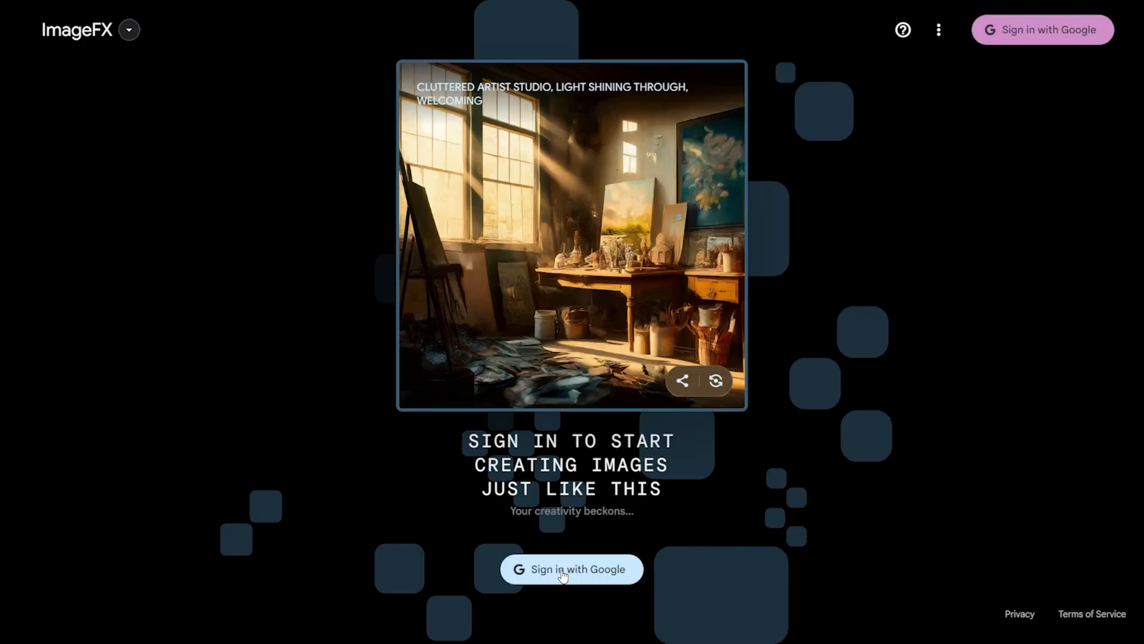
Sign in to ImageFX with a Google account from the welcome dialog.
click(572, 570)
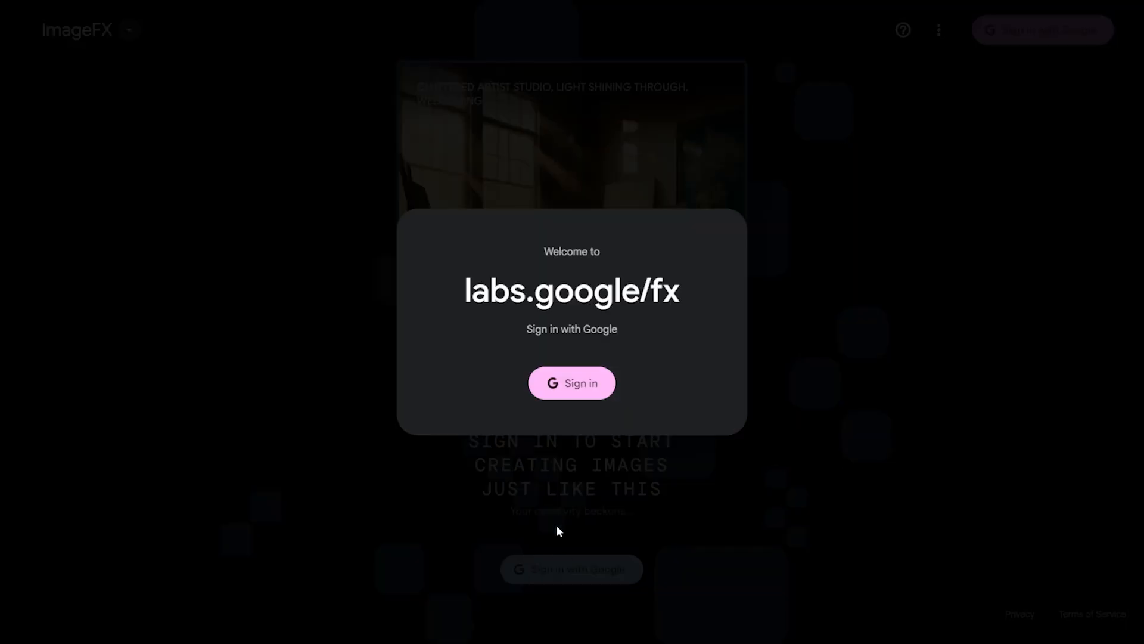
mouse_move(571, 384)
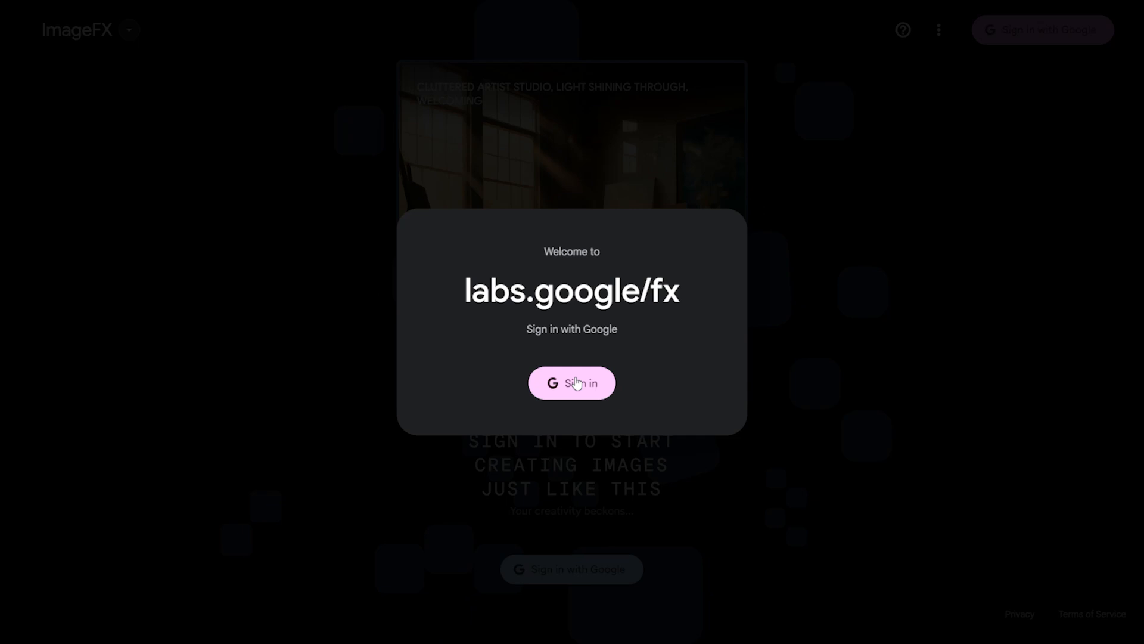
click(571, 383)
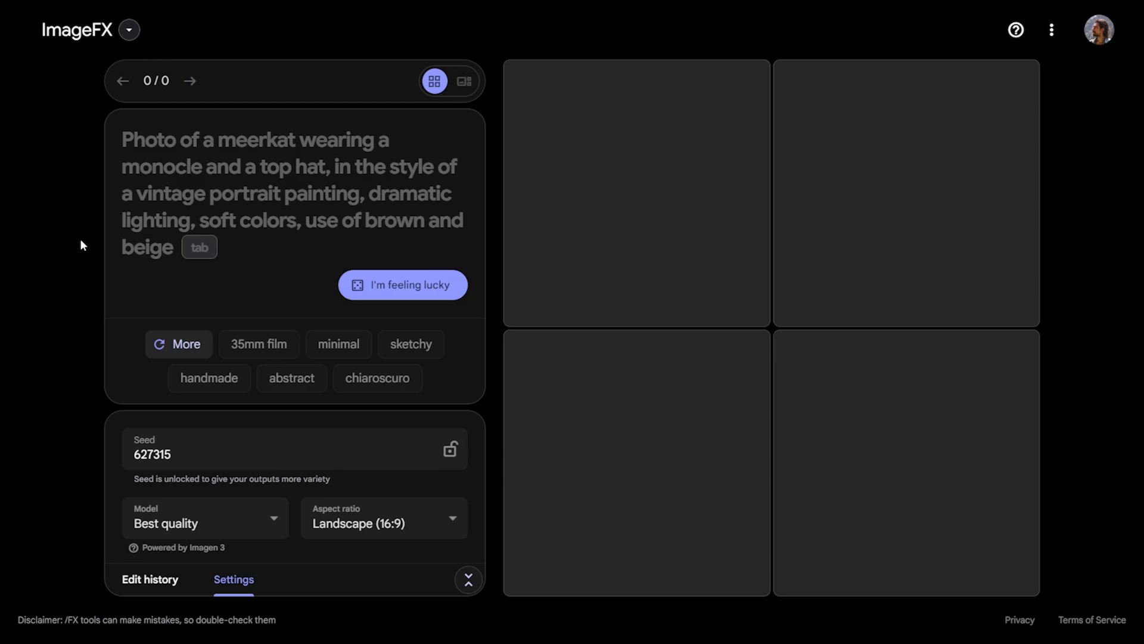
mouse_move(82, 244)
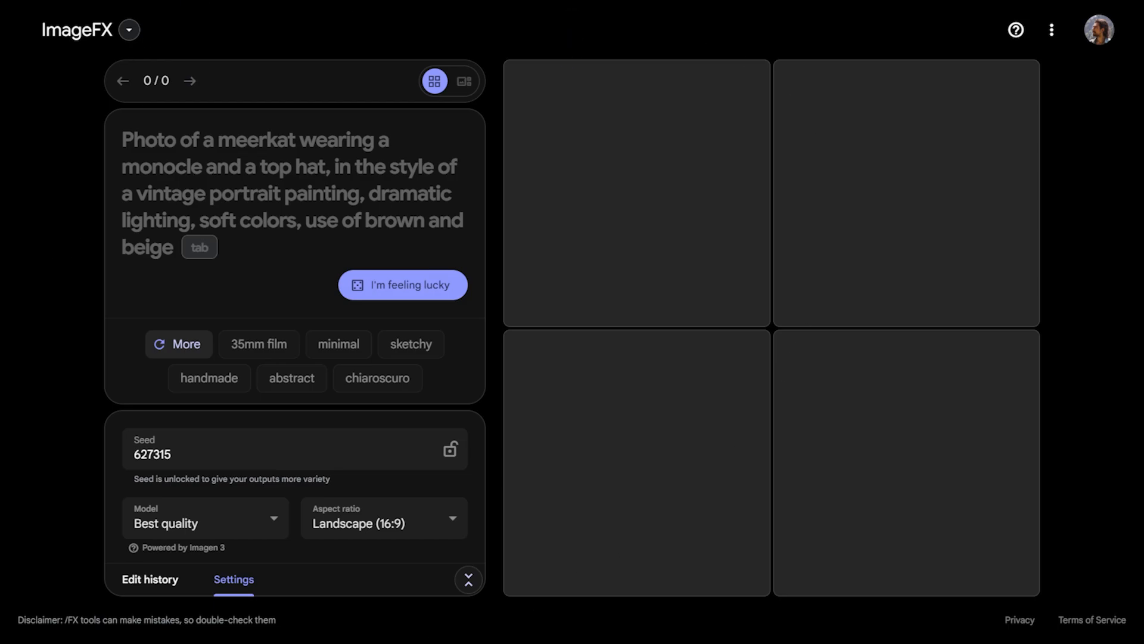
mouse_move(402, 179)
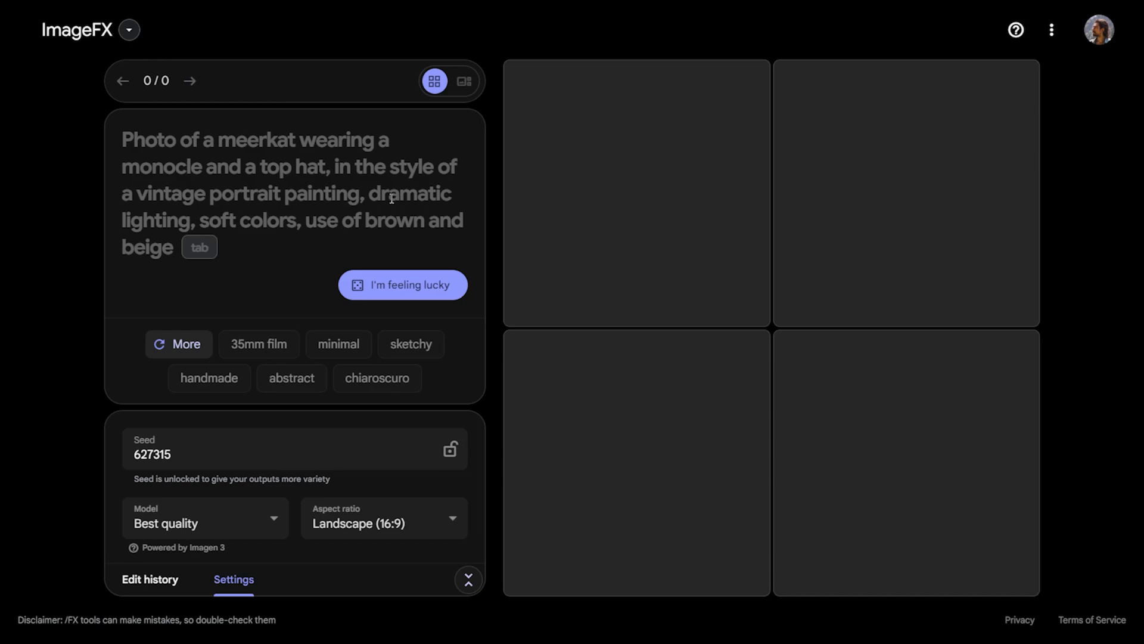
mouse_move(355, 90)
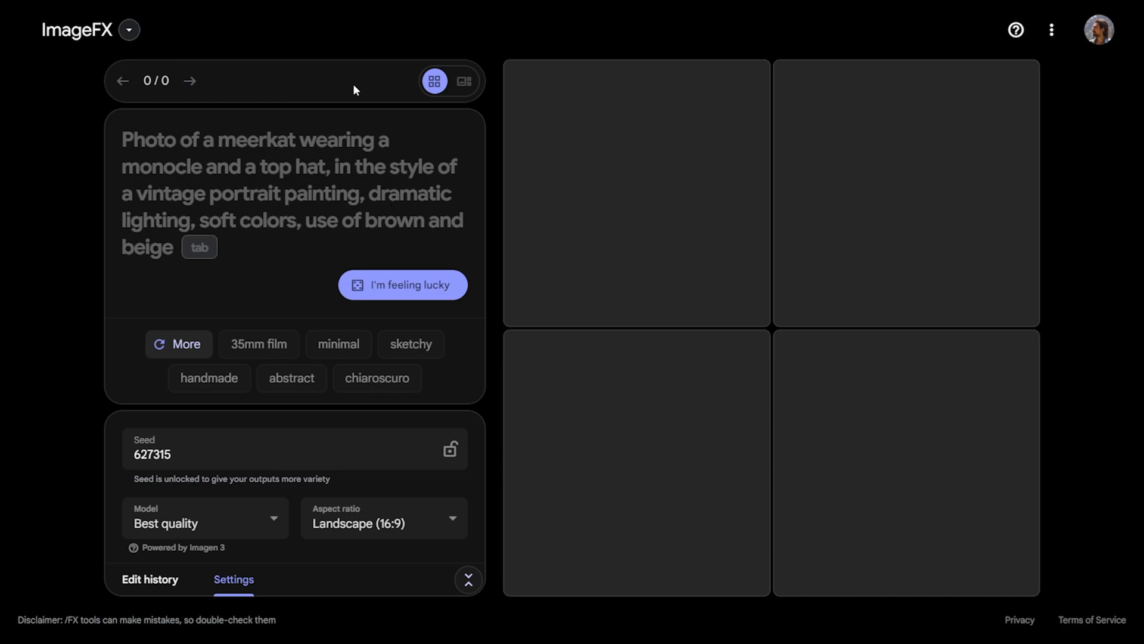
mouse_move(264, 110)
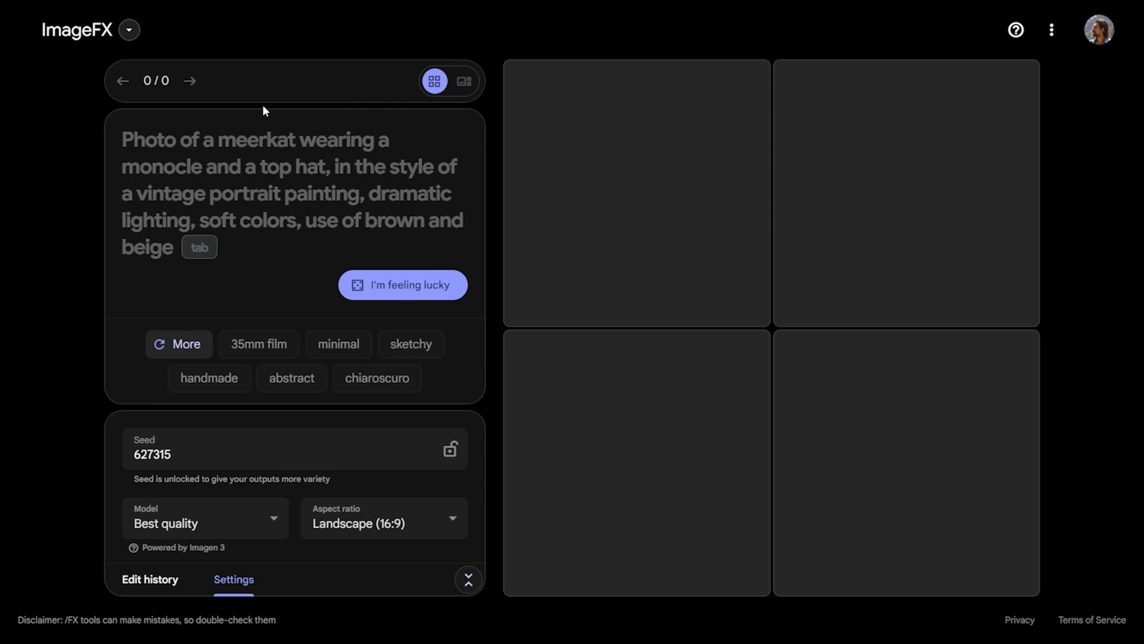
mouse_move(238, 100)
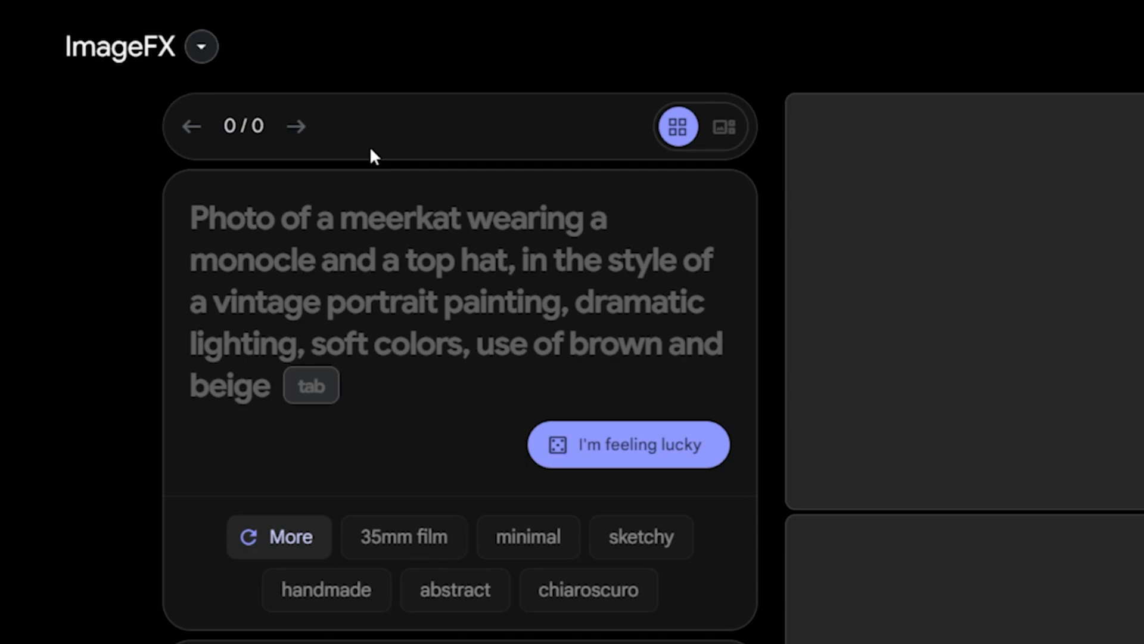
mouse_move(597, 449)
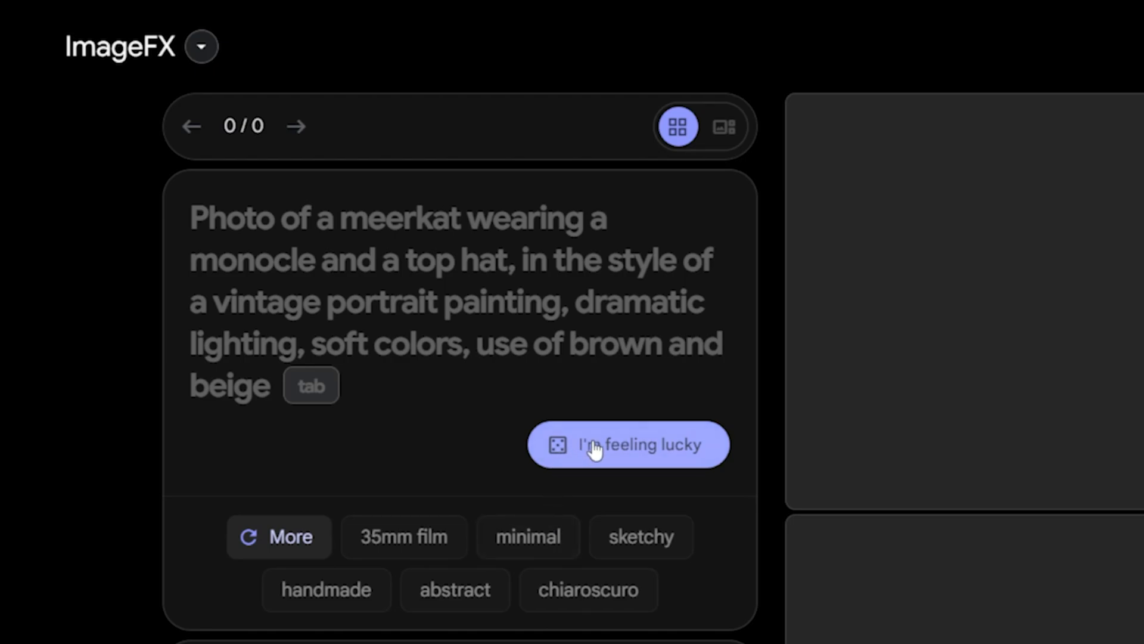
mouse_move(620, 413)
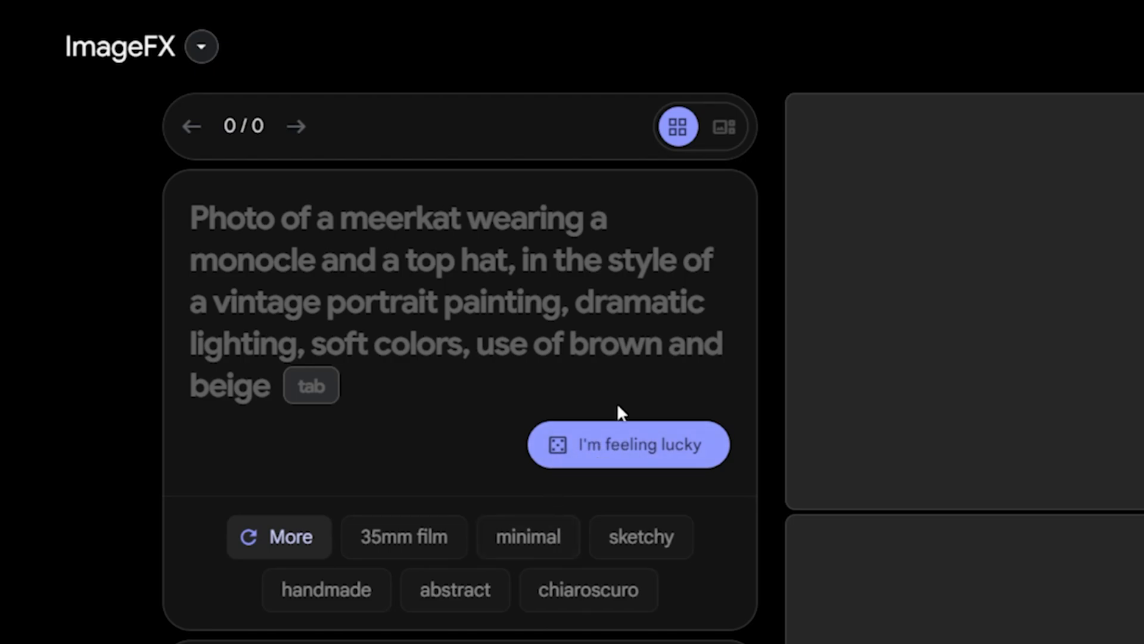
mouse_move(586, 422)
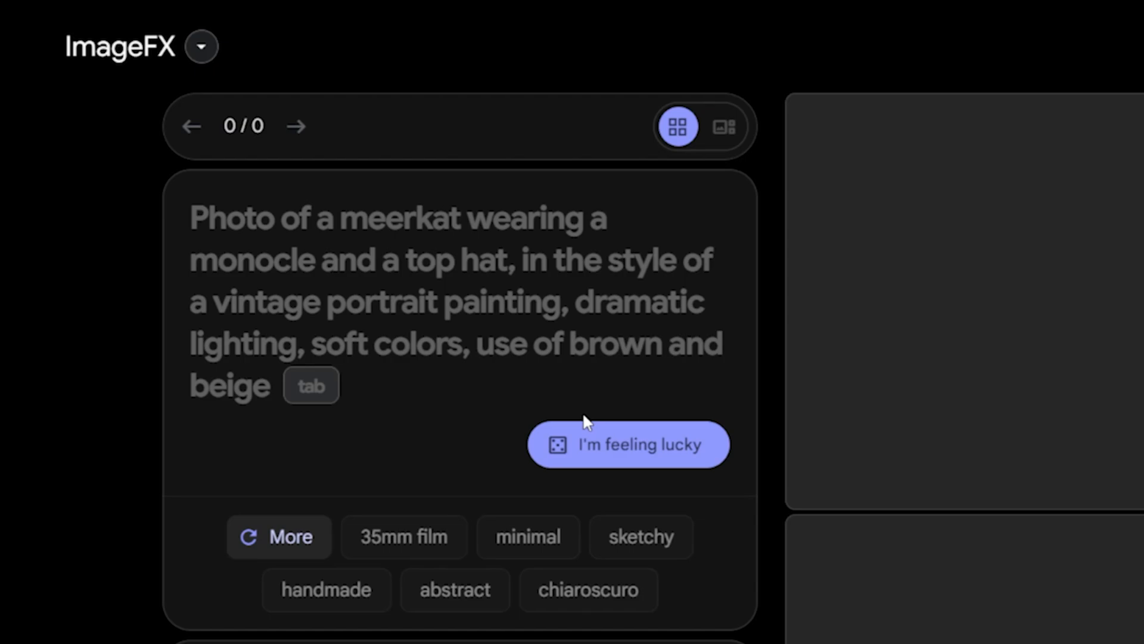
mouse_move(590, 506)
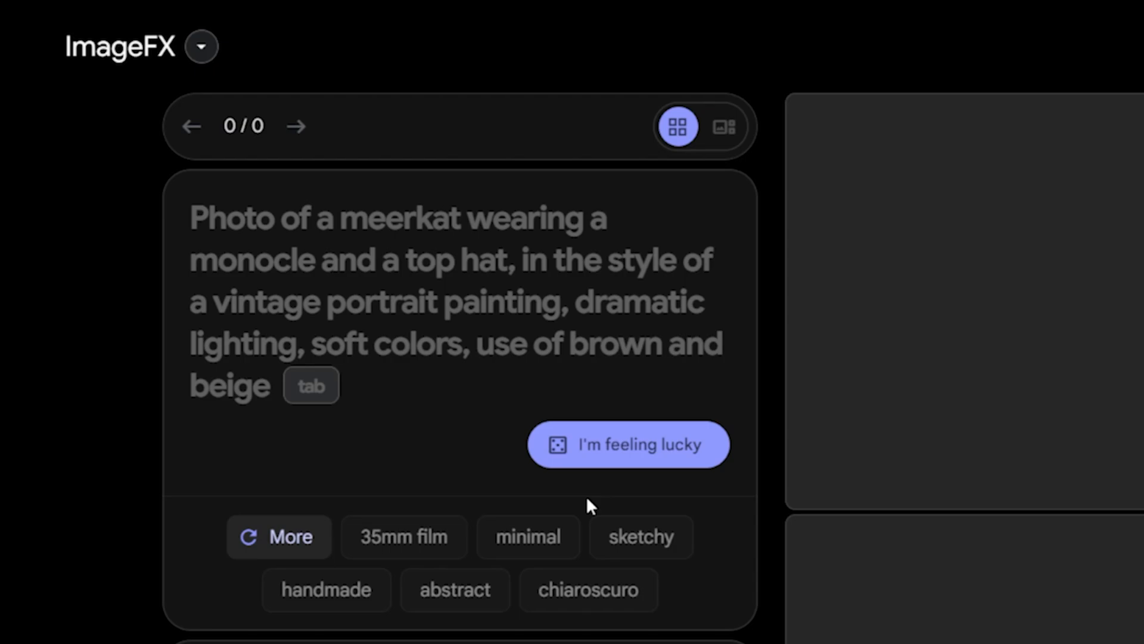
Fill the prompt with a random 'I'm feeling lucky' suggestion.
click(628, 444)
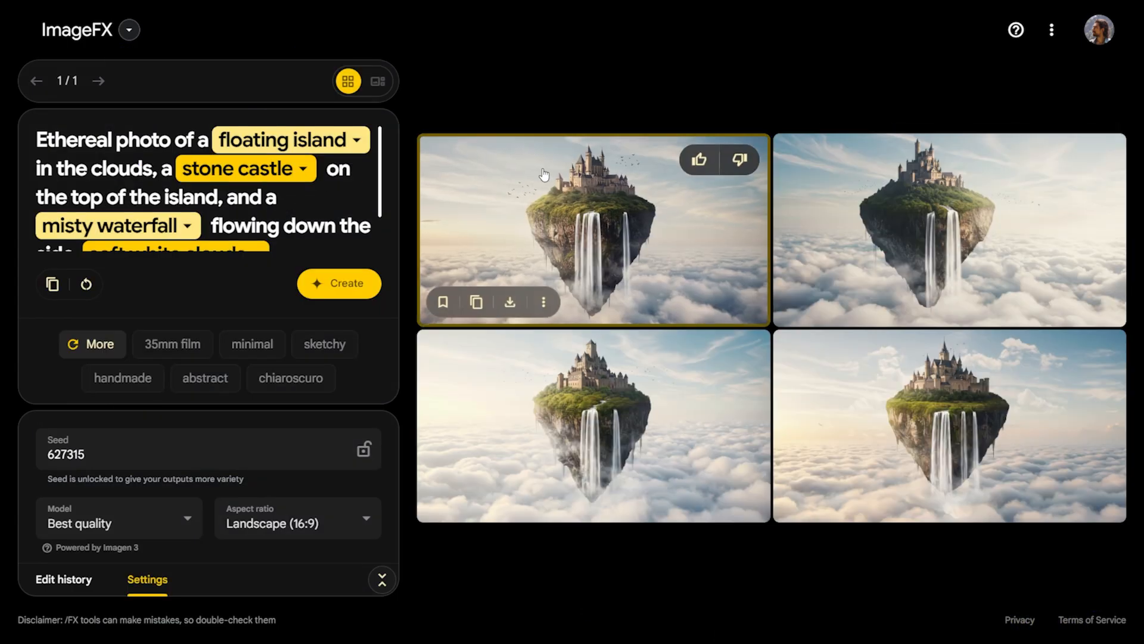
mouse_move(531, 201)
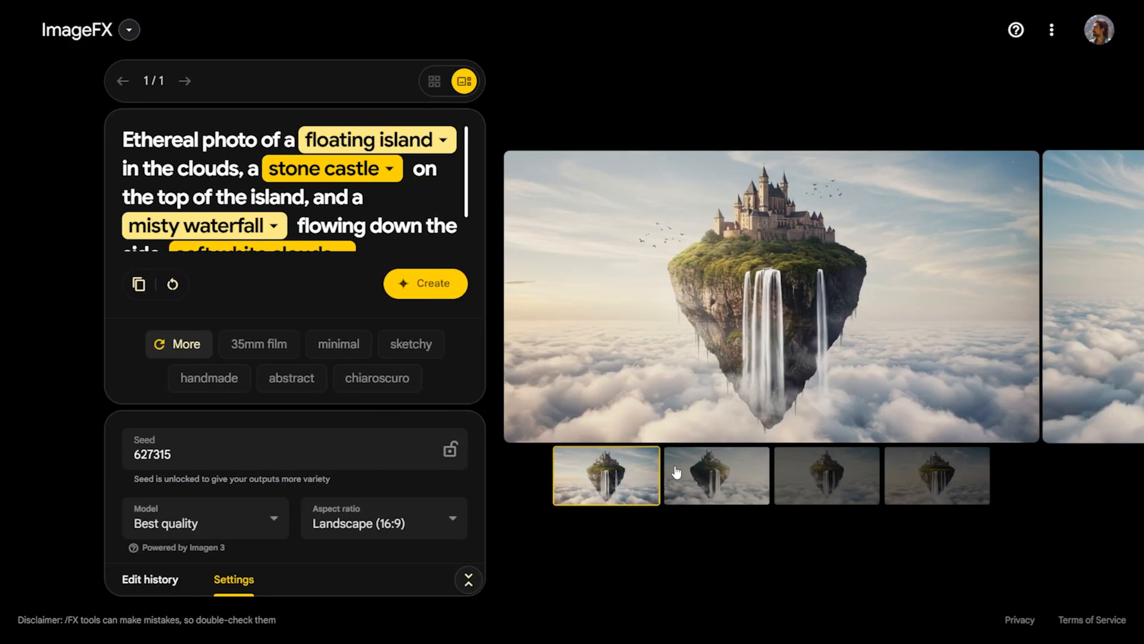
Enlarge the third island image, then return to the four-image grid.
click(827, 475)
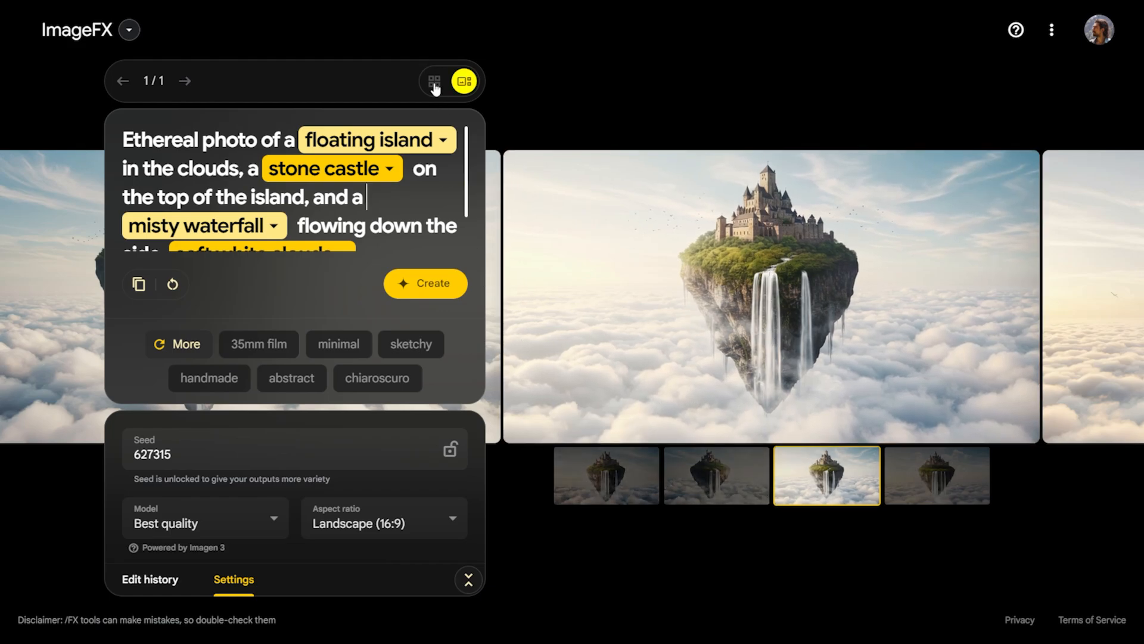
click(345, 81)
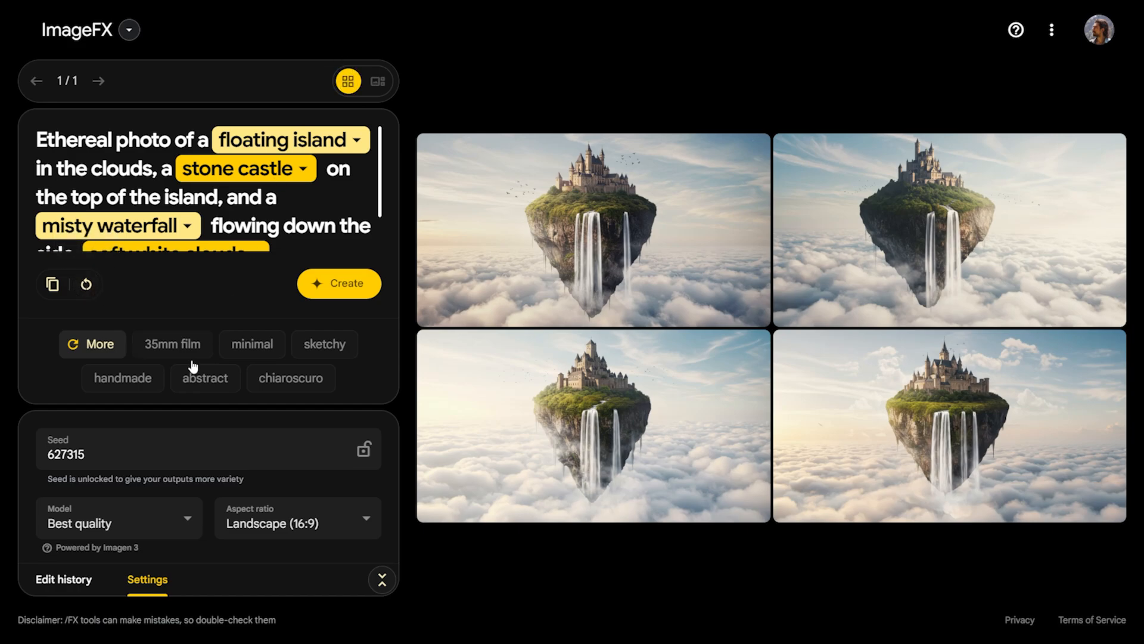
mouse_move(324, 344)
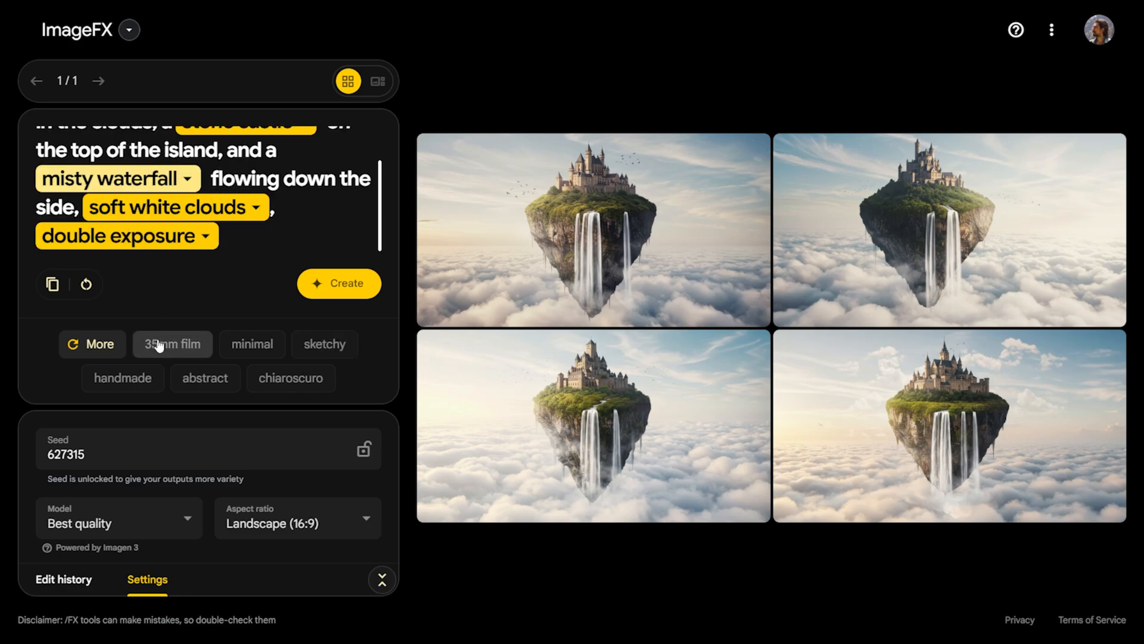
Append '35mm film' to the island prompt and refresh the style suggestions.
click(172, 344)
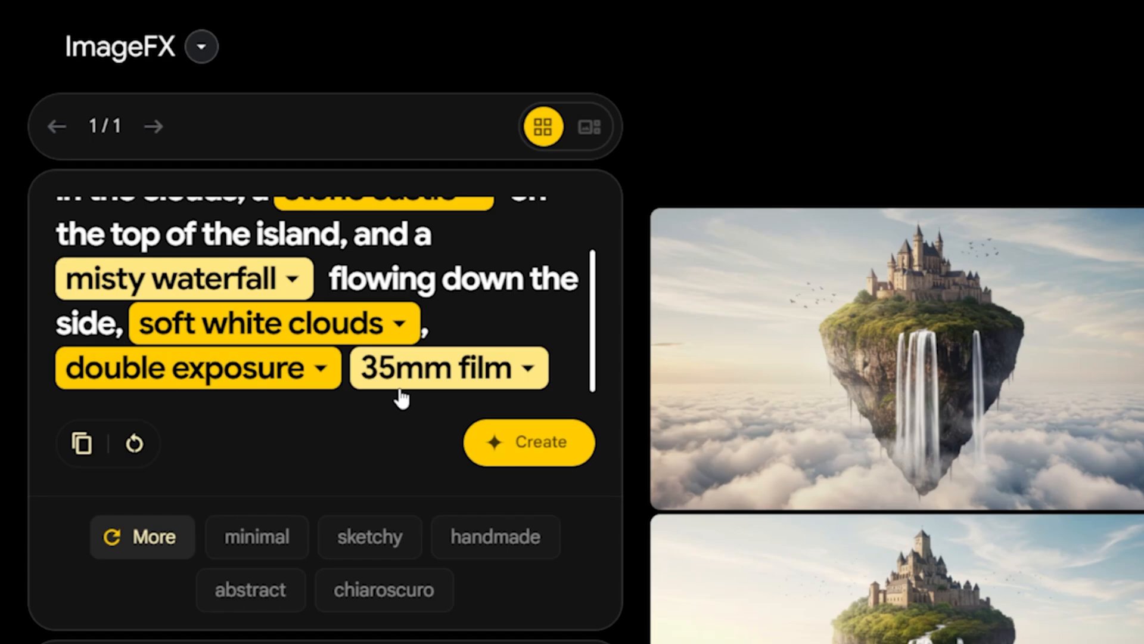
mouse_move(143, 536)
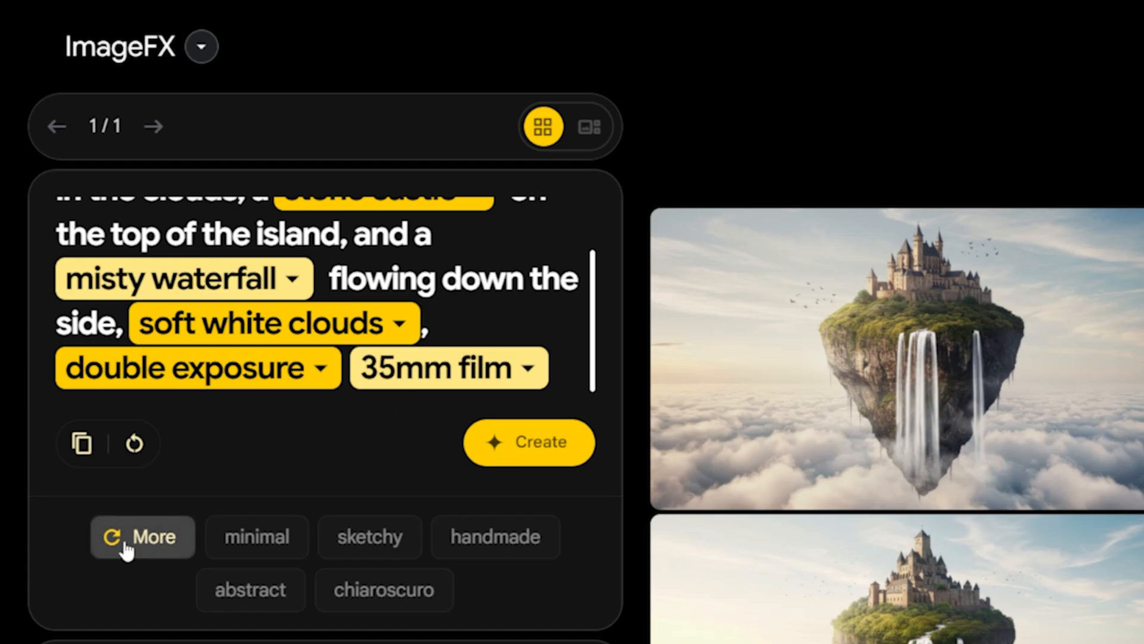
click(142, 537)
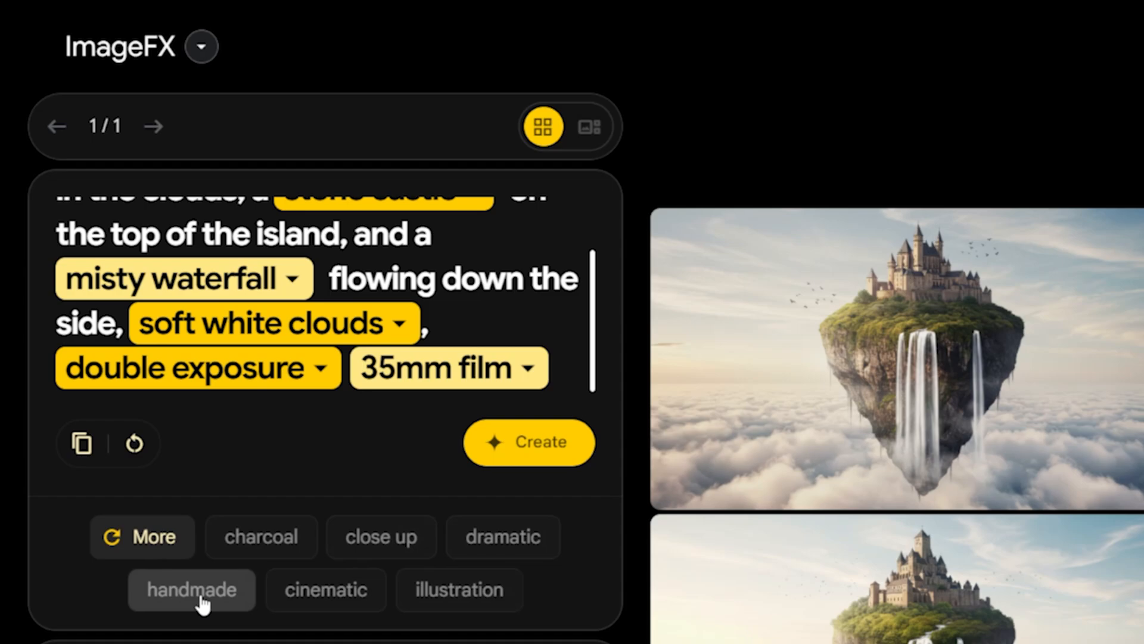
mouse_move(572, 360)
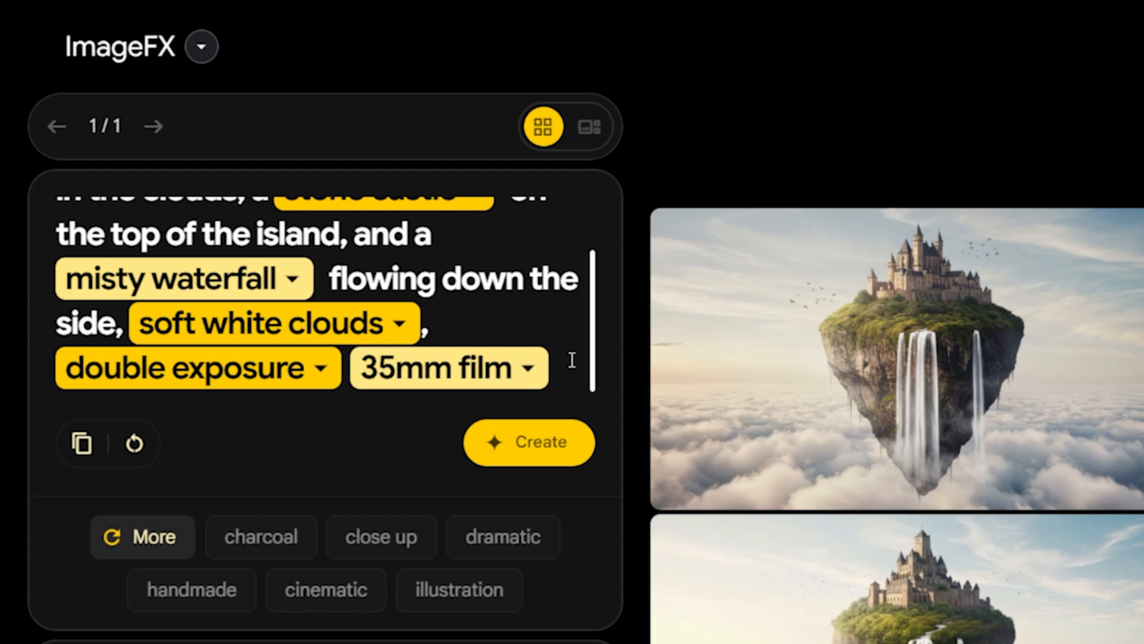
scroll(down, 3)
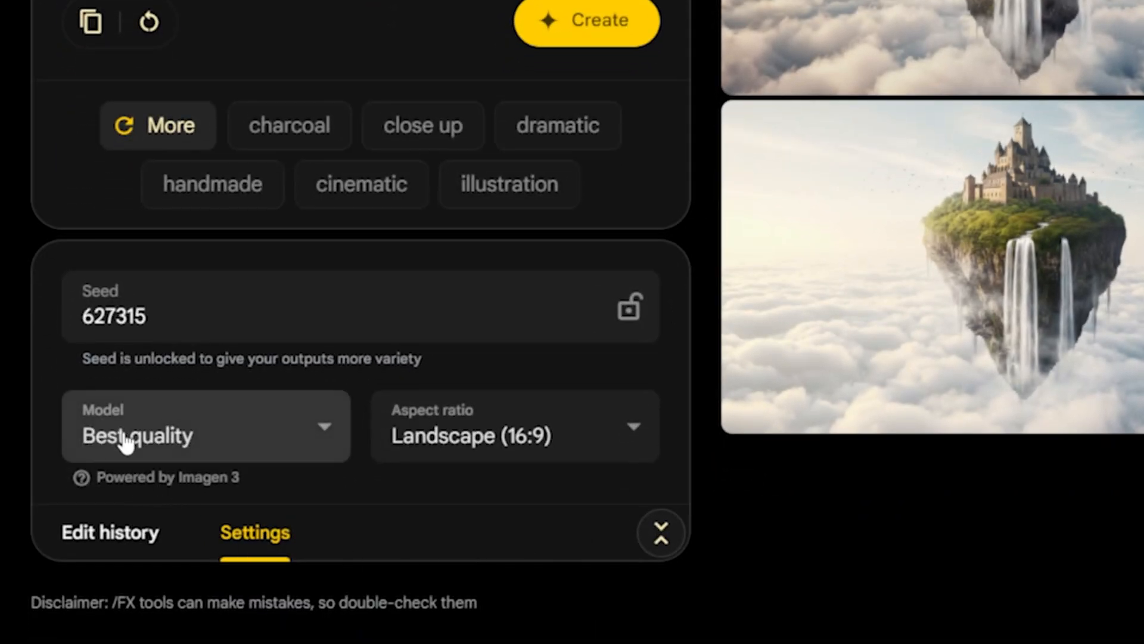
mouse_move(131, 438)
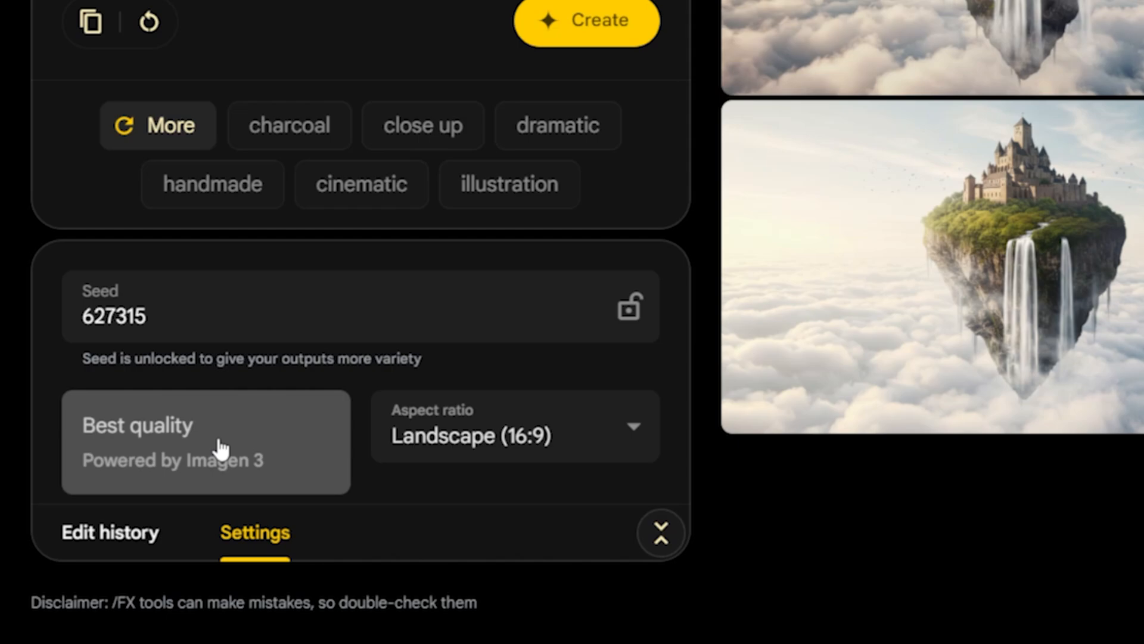
mouse_move(202, 430)
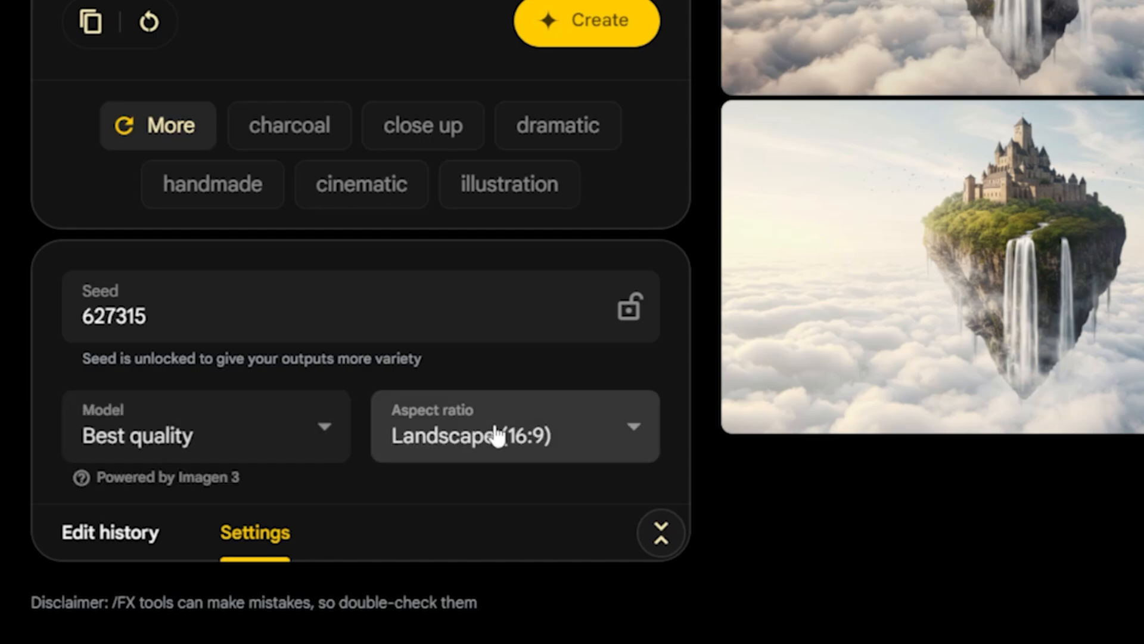
click(511, 426)
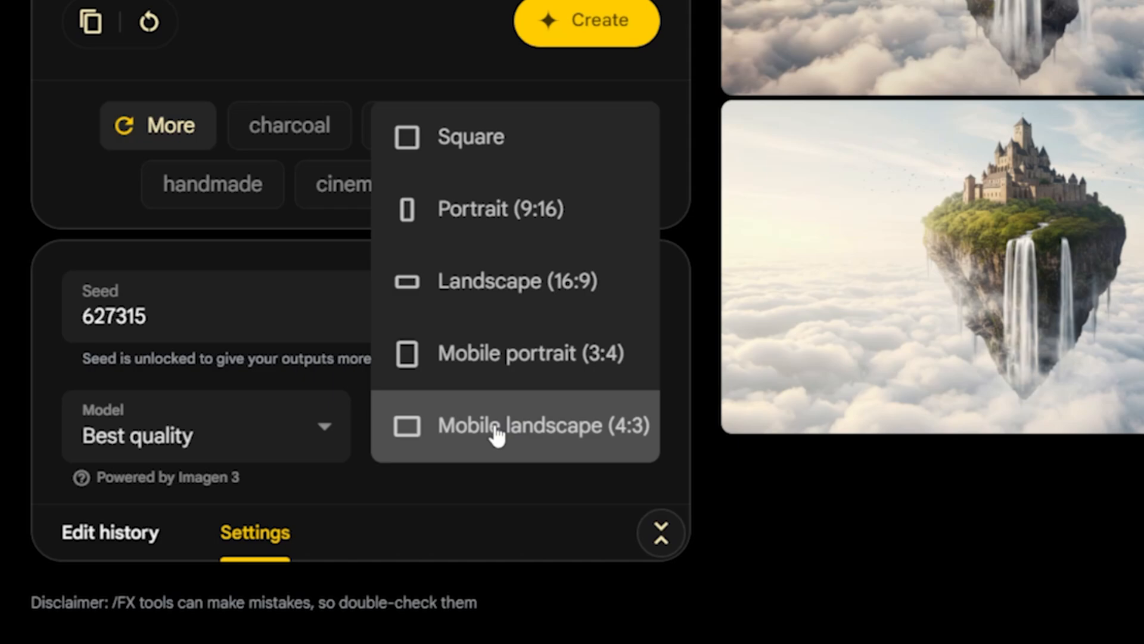
mouse_move(407, 139)
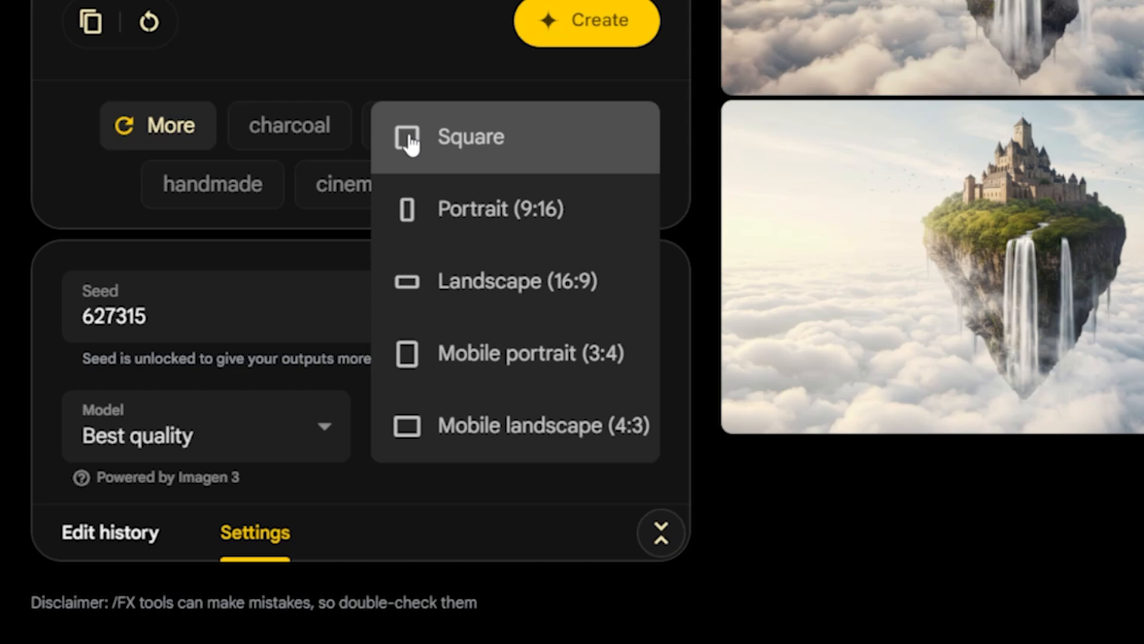
mouse_move(455, 189)
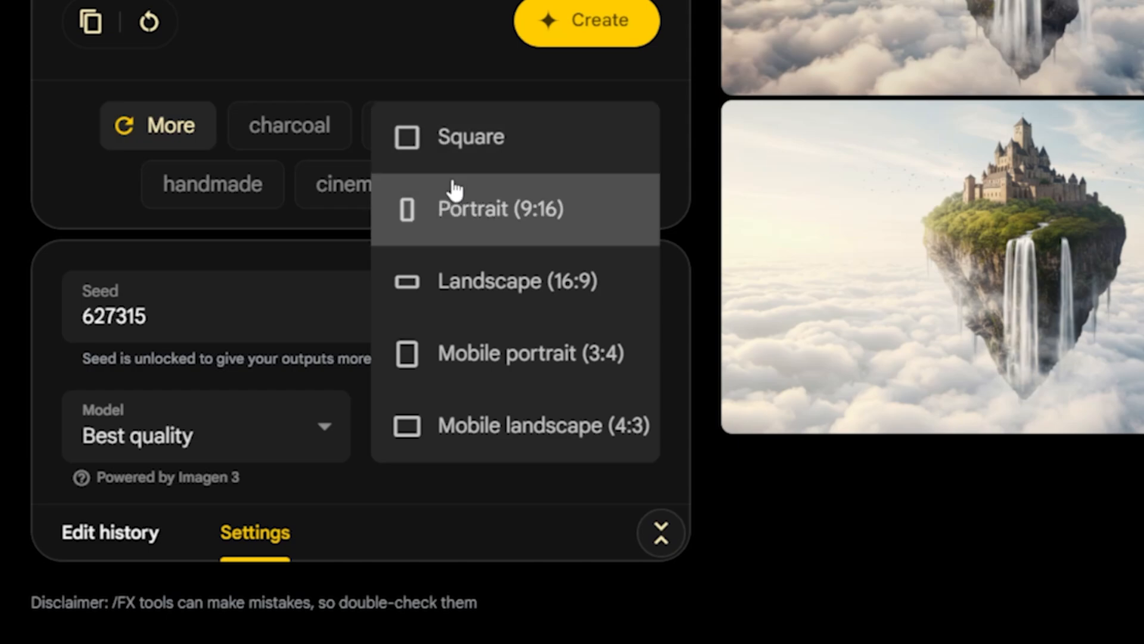
mouse_move(464, 232)
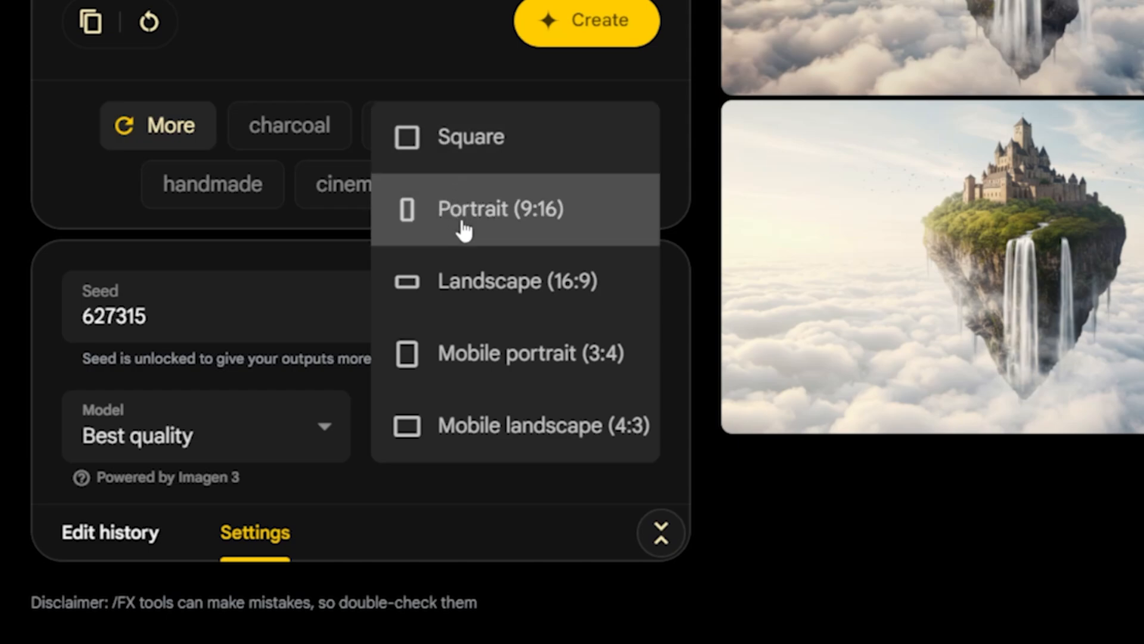
mouse_move(465, 247)
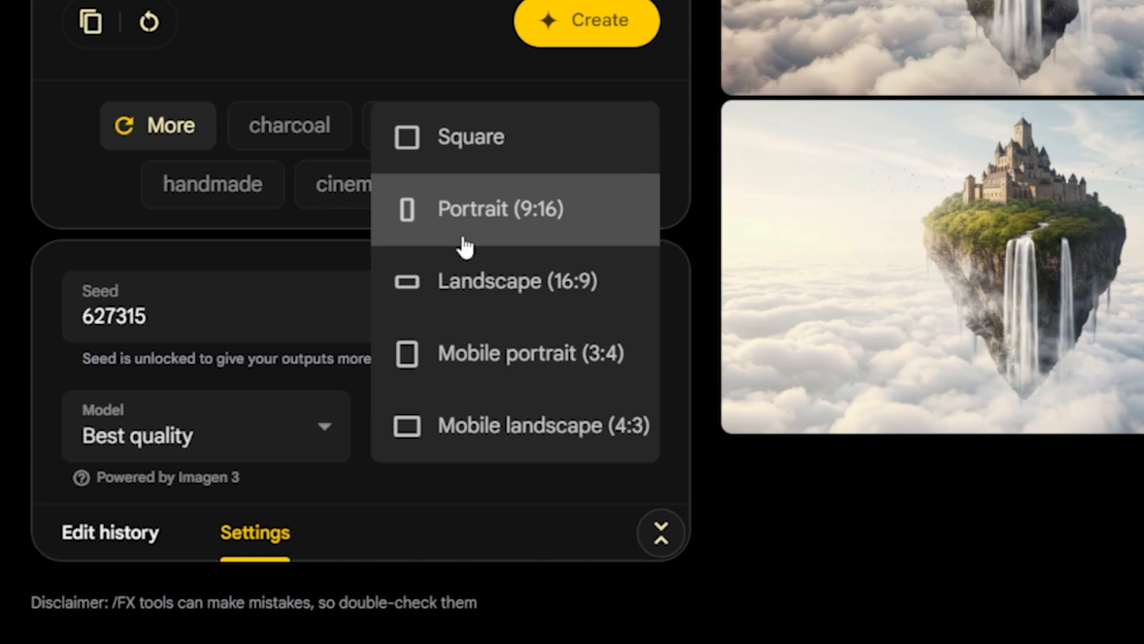
mouse_move(531, 299)
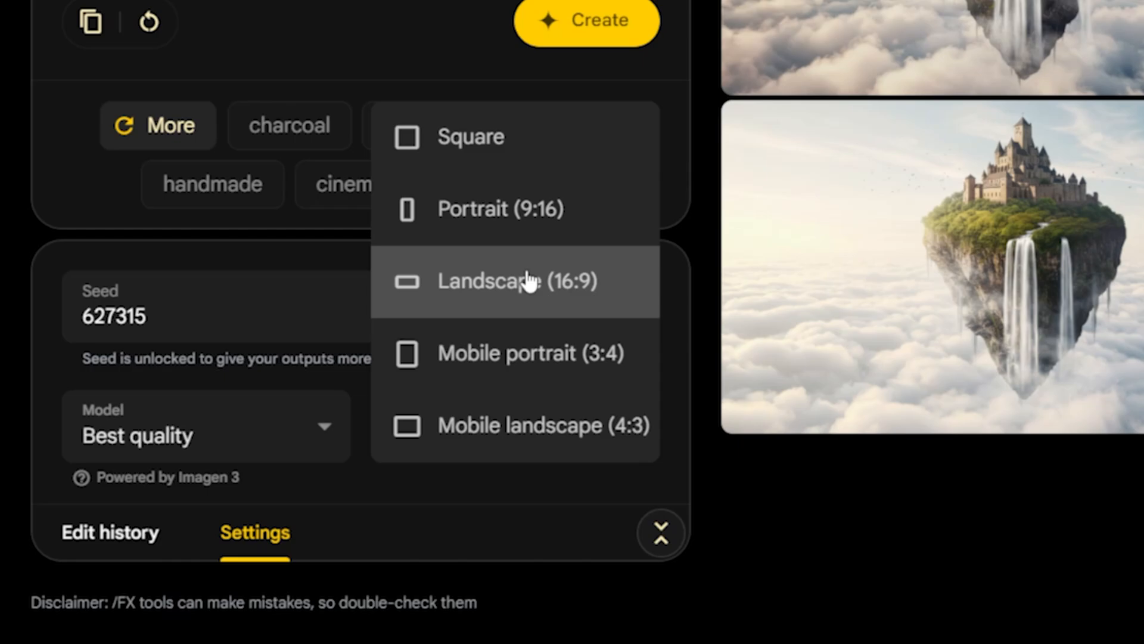
Keep Landscape (16:9) selected as the aspect ratio.
click(516, 281)
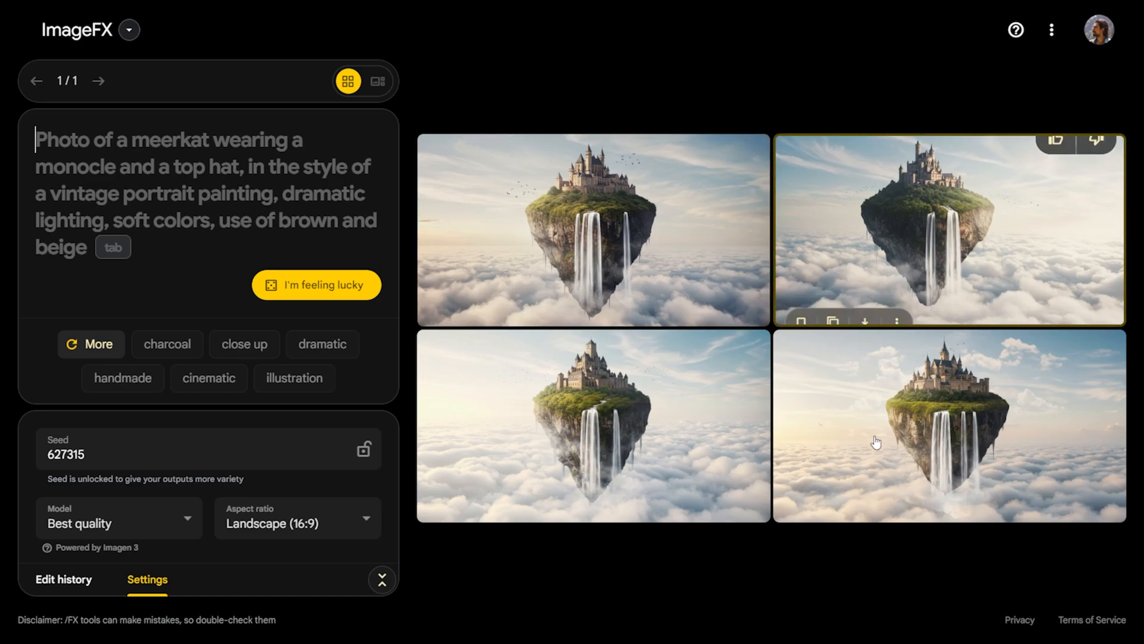
mouse_move(905, 365)
text(A tiny robot reading a giant book in a library)
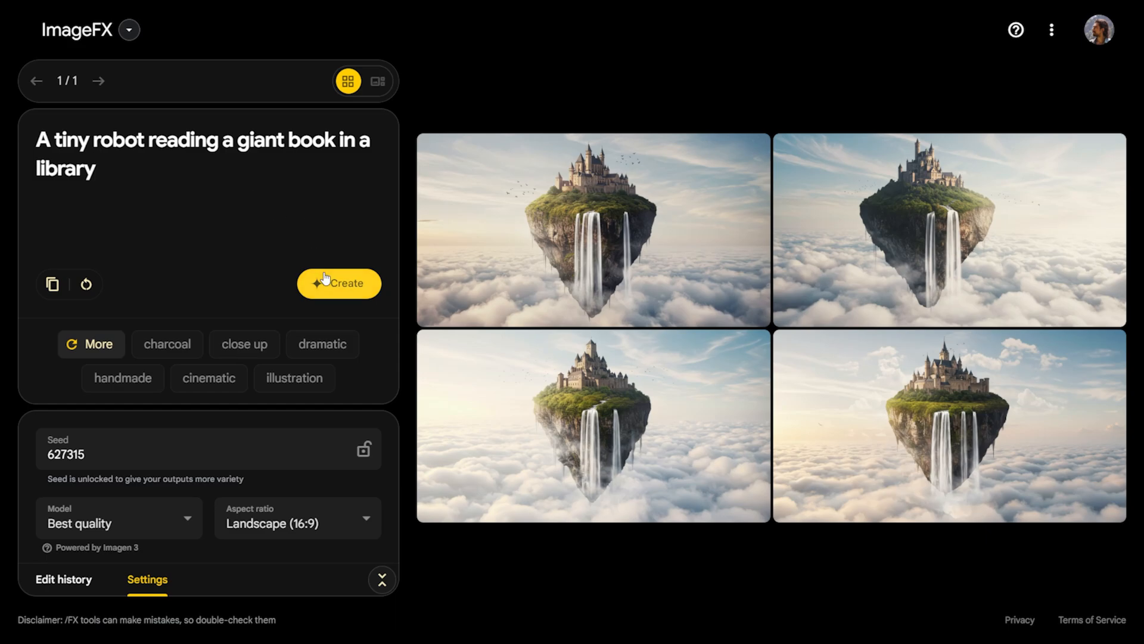
Generate the robot reading a giant book images in carousel view, then the dragon set.
click(338, 283)
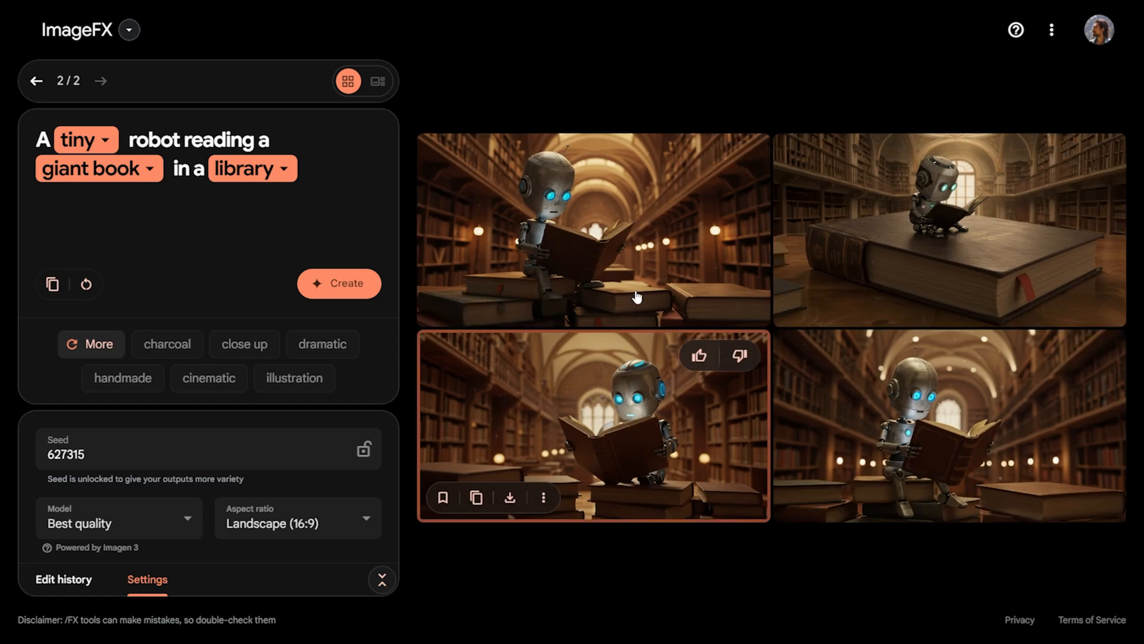
click(377, 81)
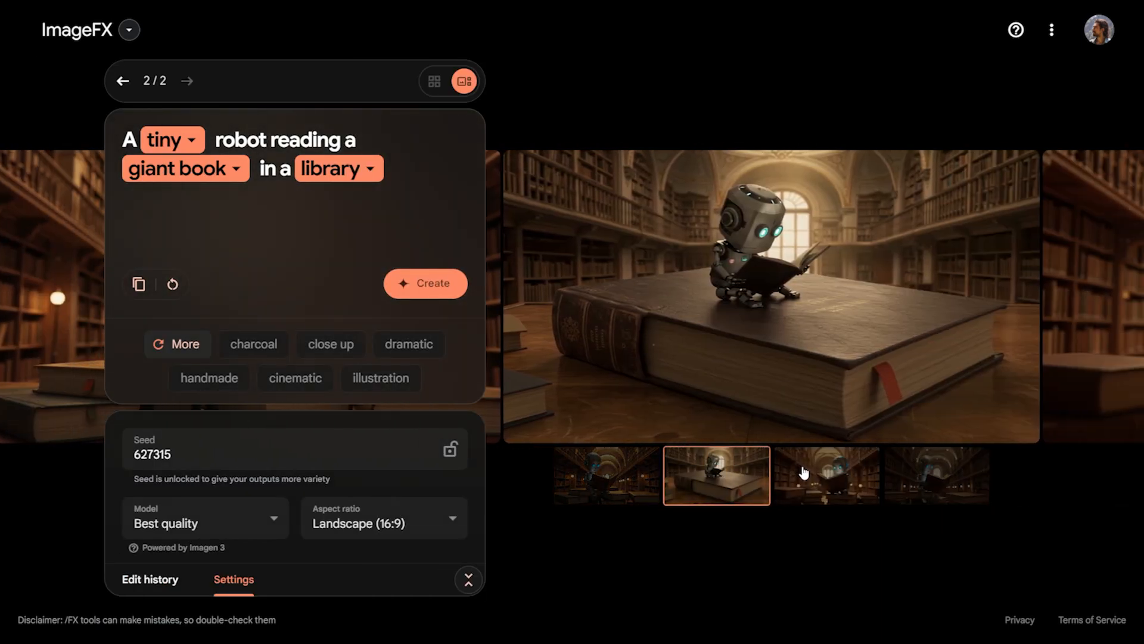
mouse_move(788, 344)
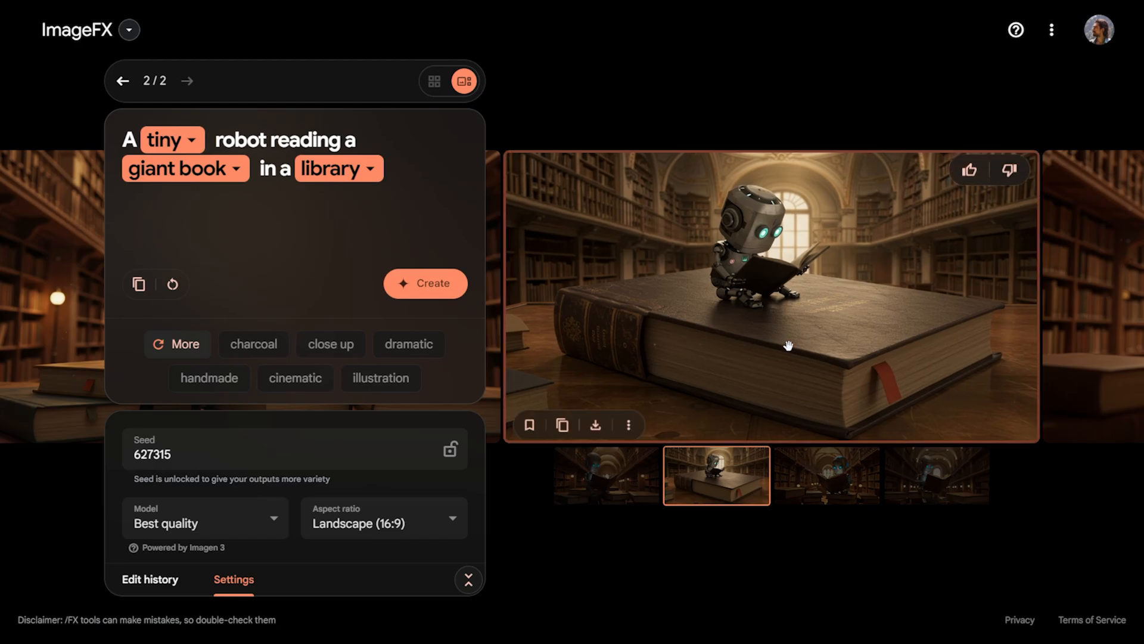
mouse_move(712, 199)
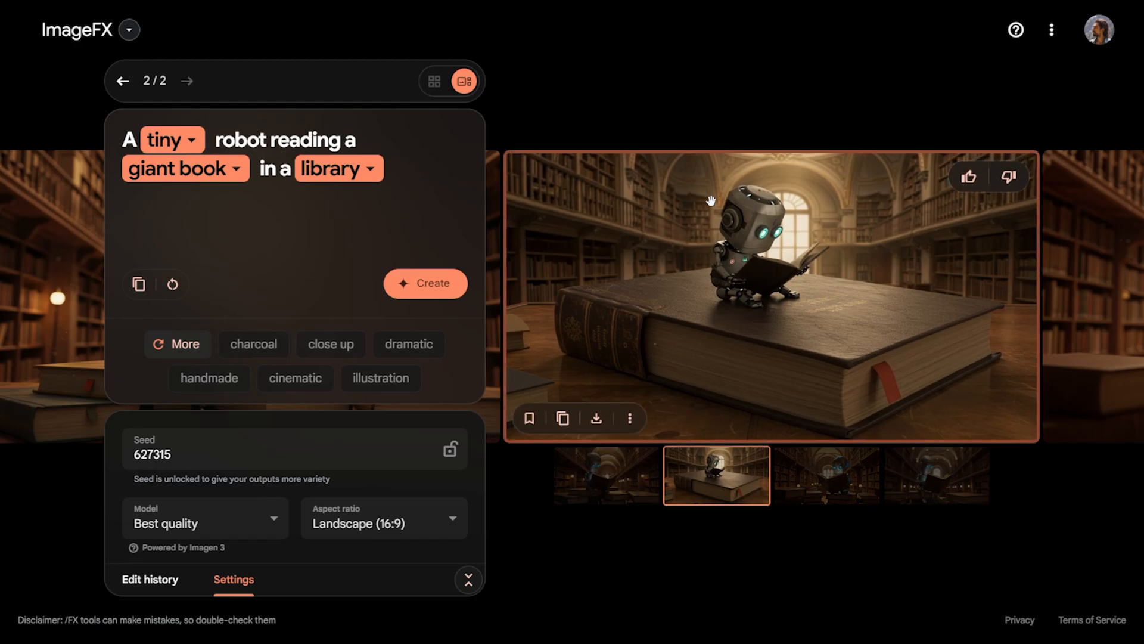
mouse_move(669, 314)
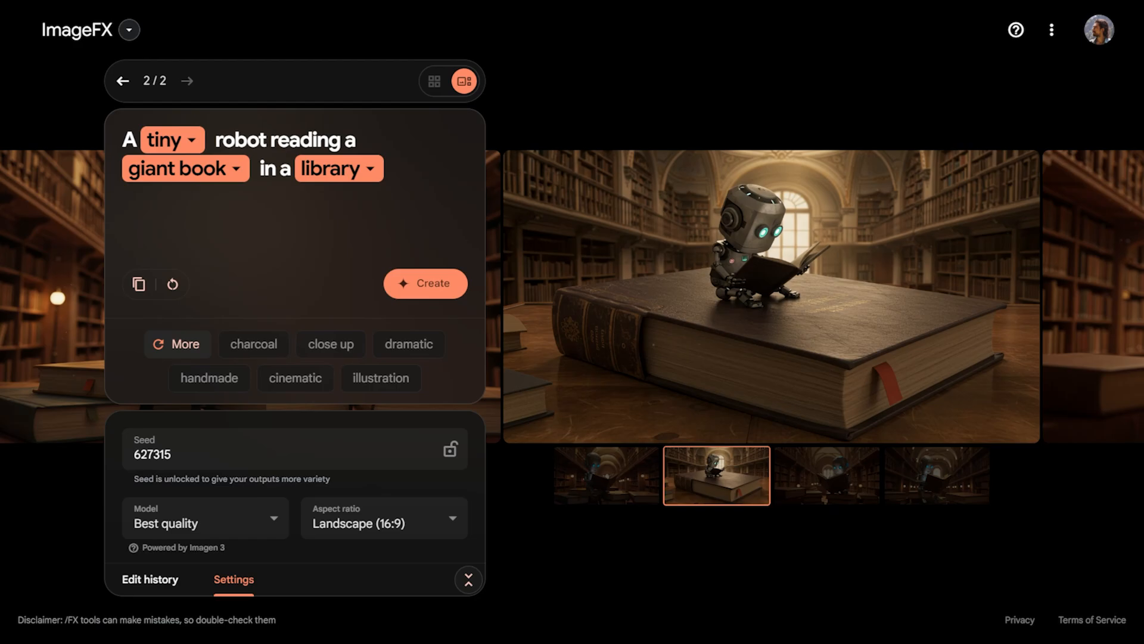
click(425, 283)
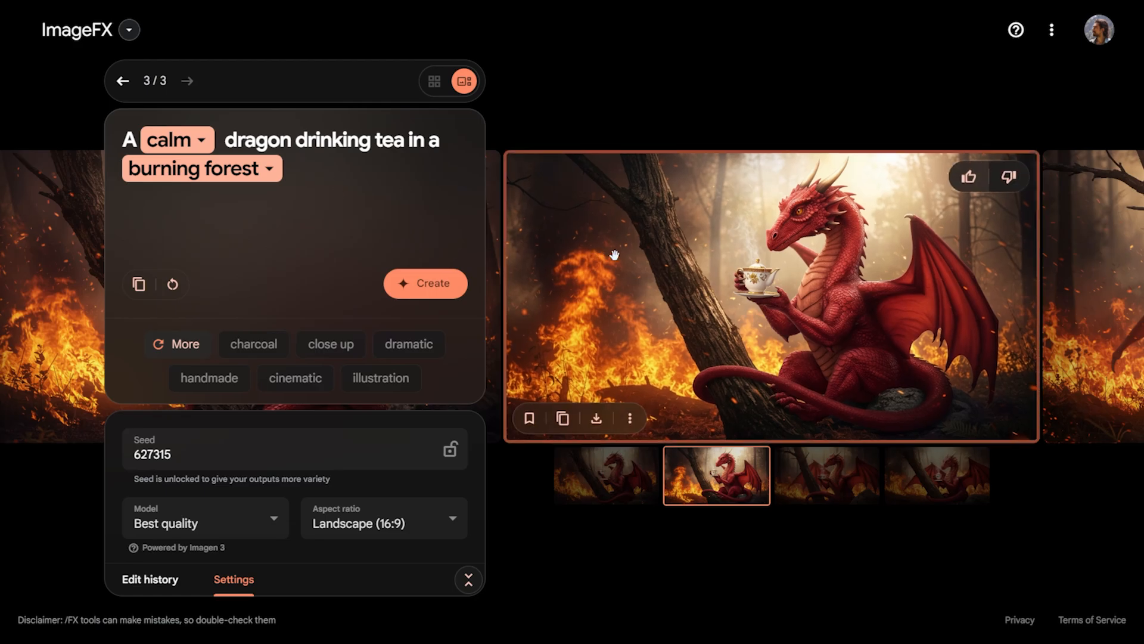
Browse the third and first dragon images and review alternatives for 'calm' and 'burning forest'.
click(826, 475)
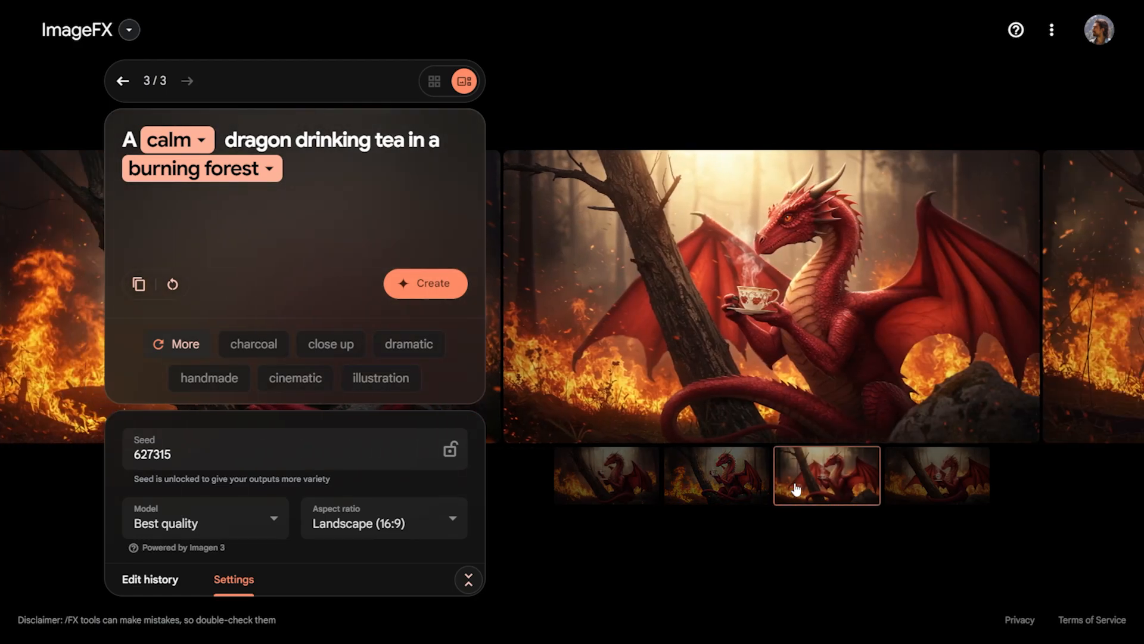
click(605, 474)
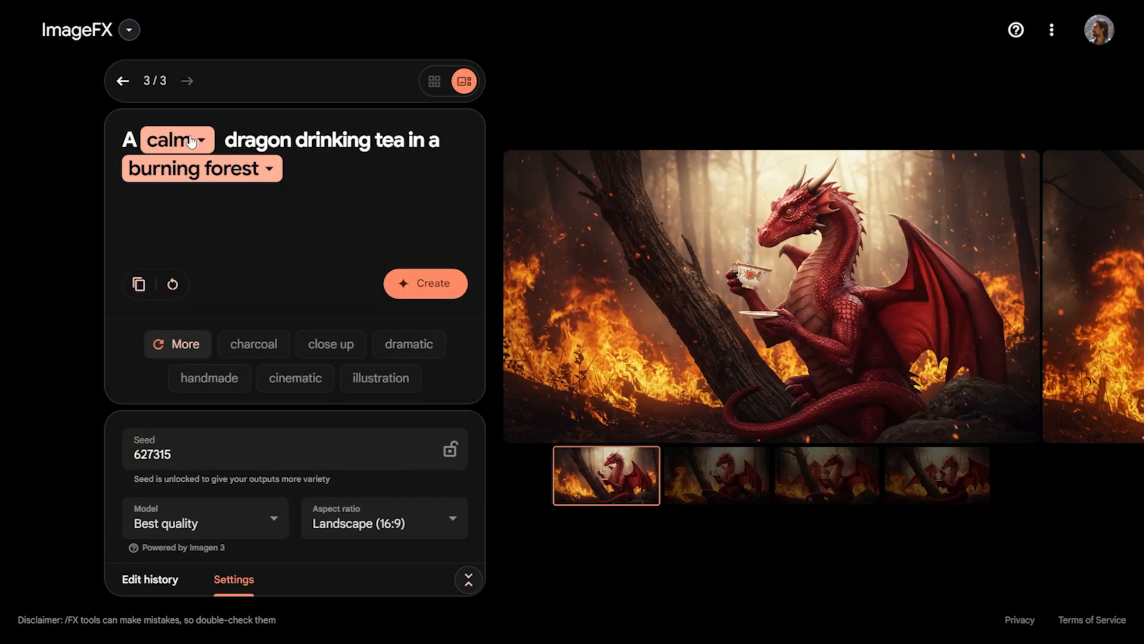
click(175, 139)
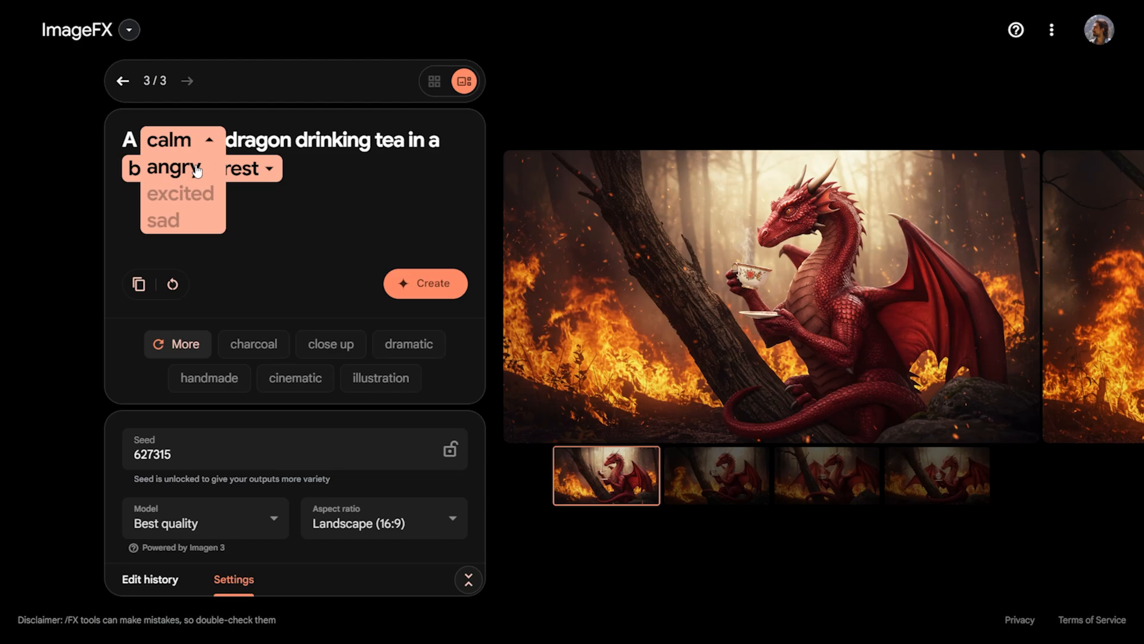
mouse_move(164, 221)
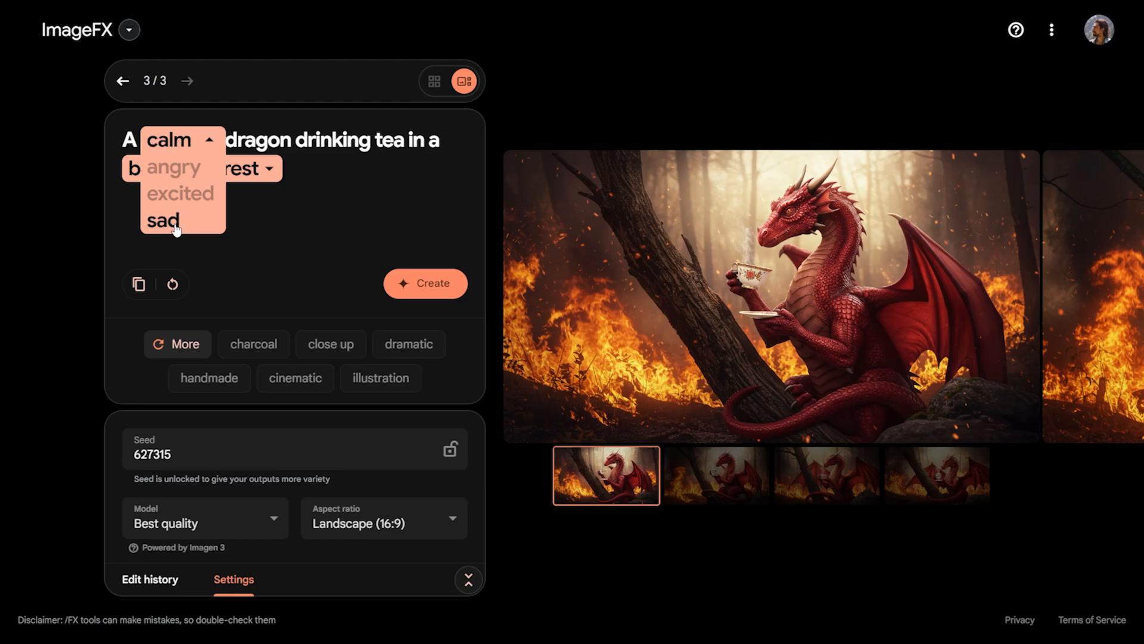
mouse_move(264, 211)
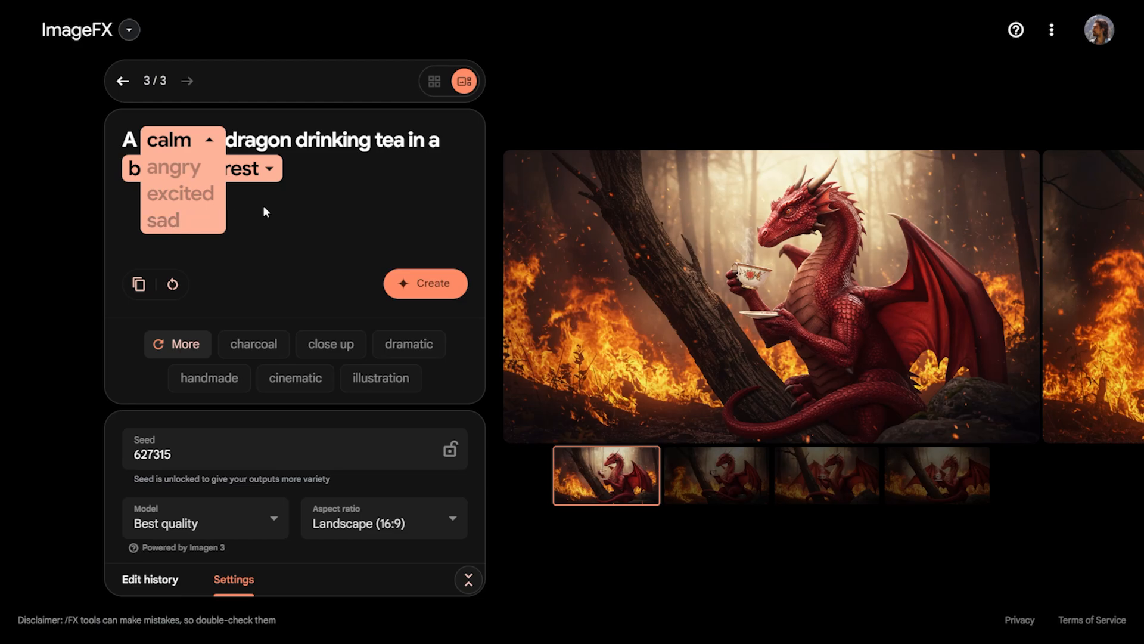
click(263, 169)
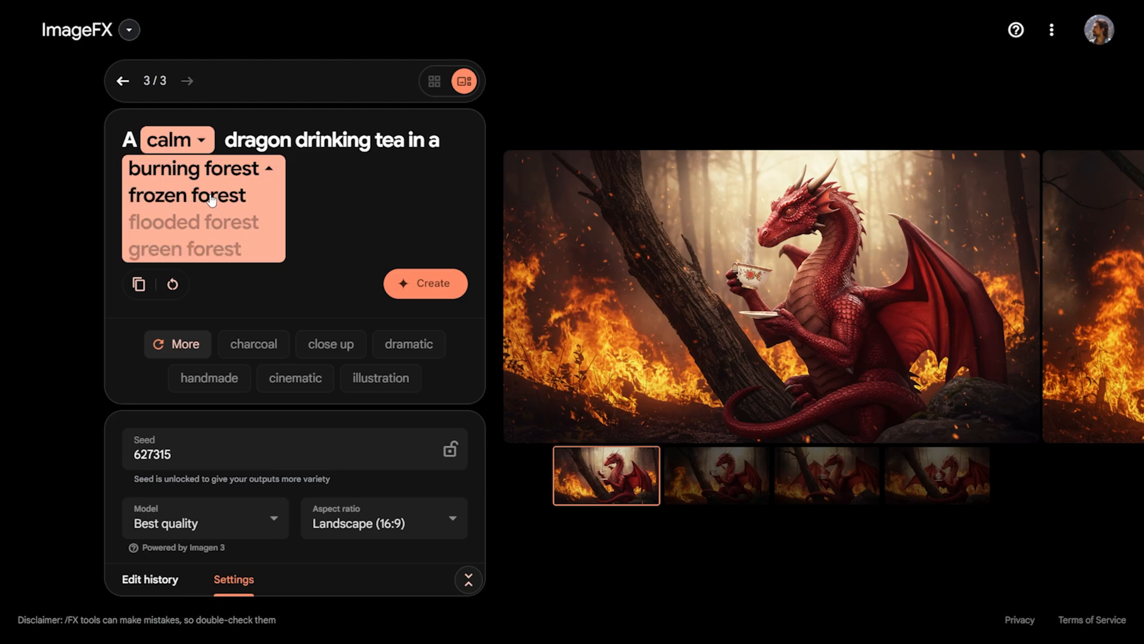
mouse_move(445, 173)
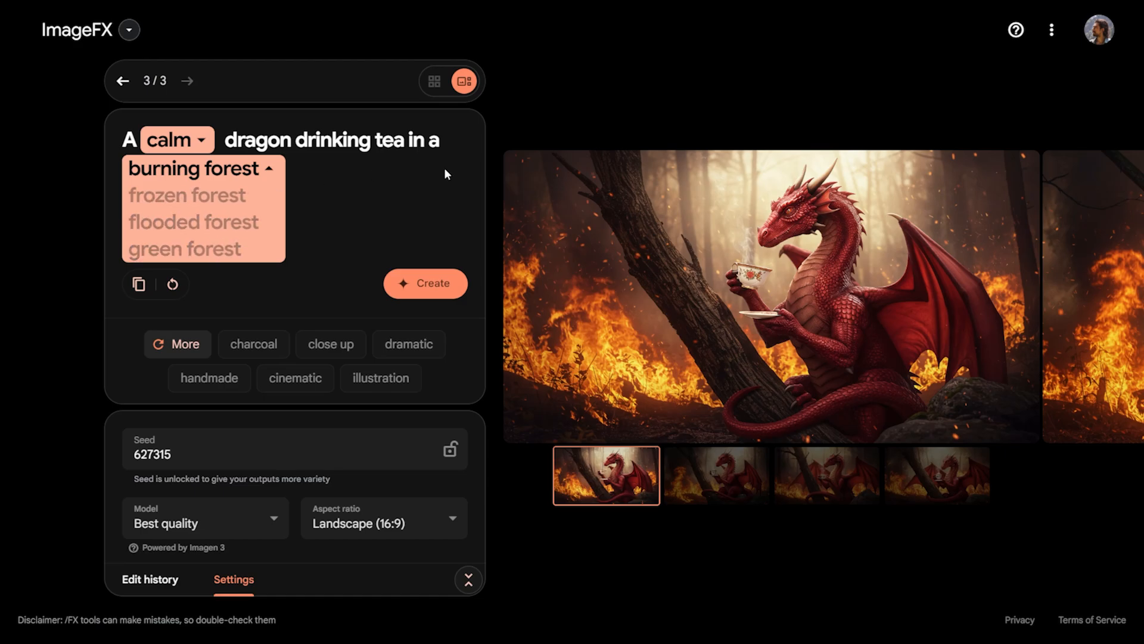
click(425, 283)
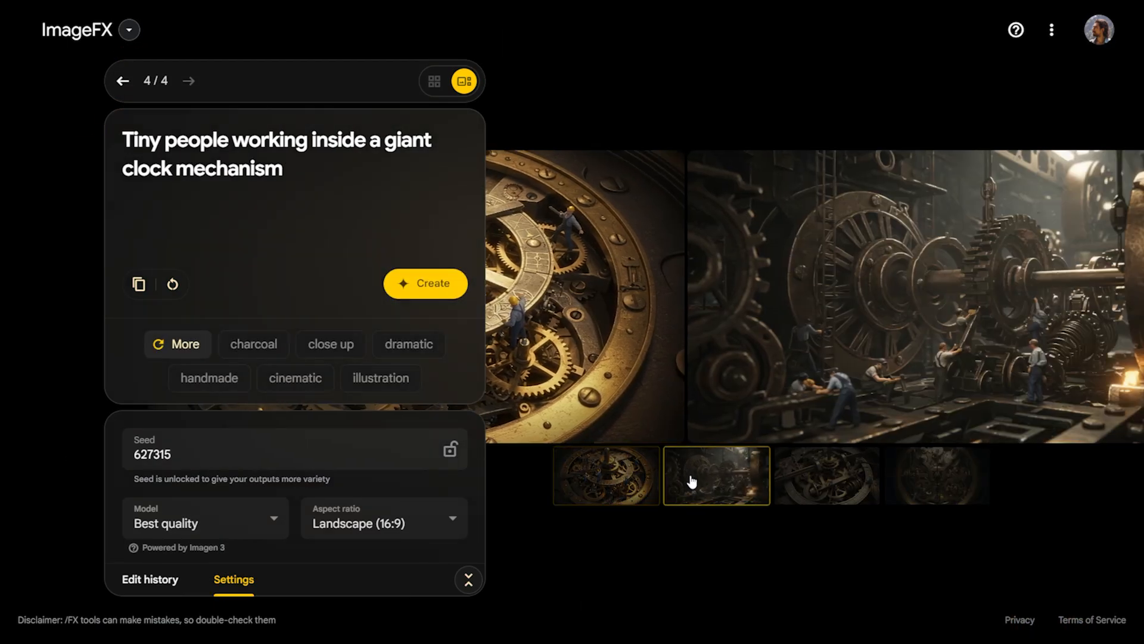
View the second, third and fourth clock mechanism images, then show all four together.
click(716, 475)
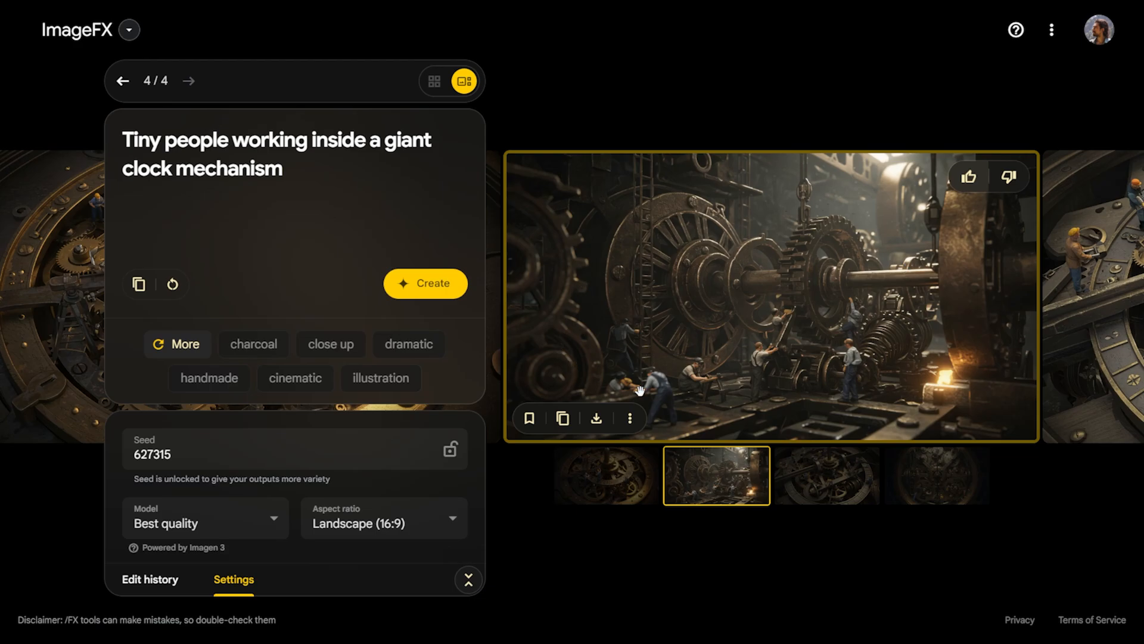
click(826, 475)
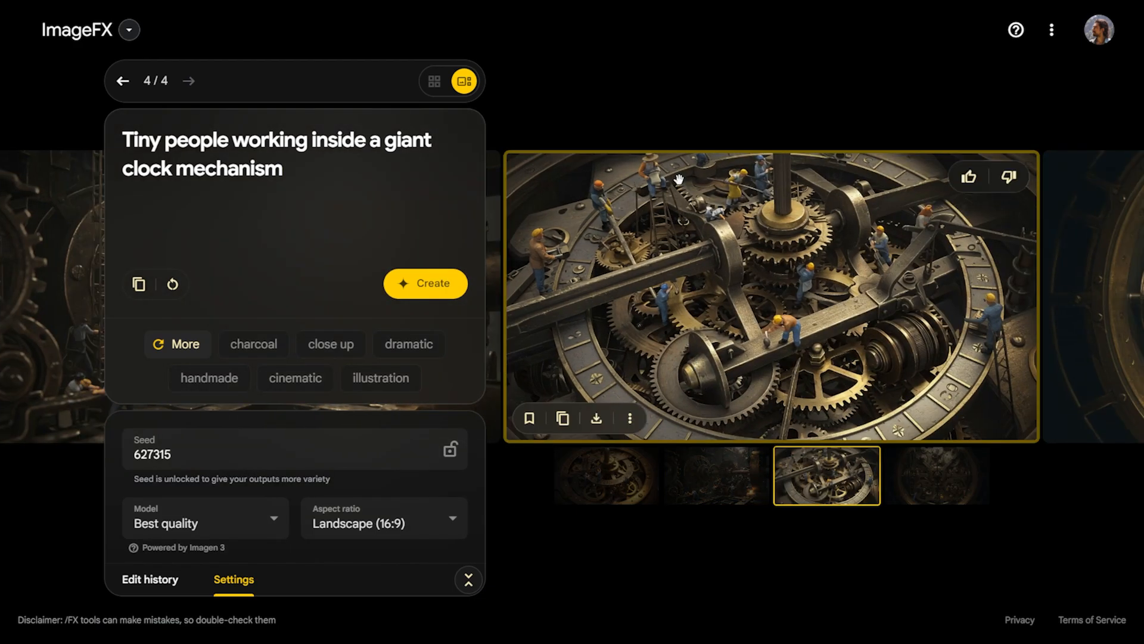
click(937, 475)
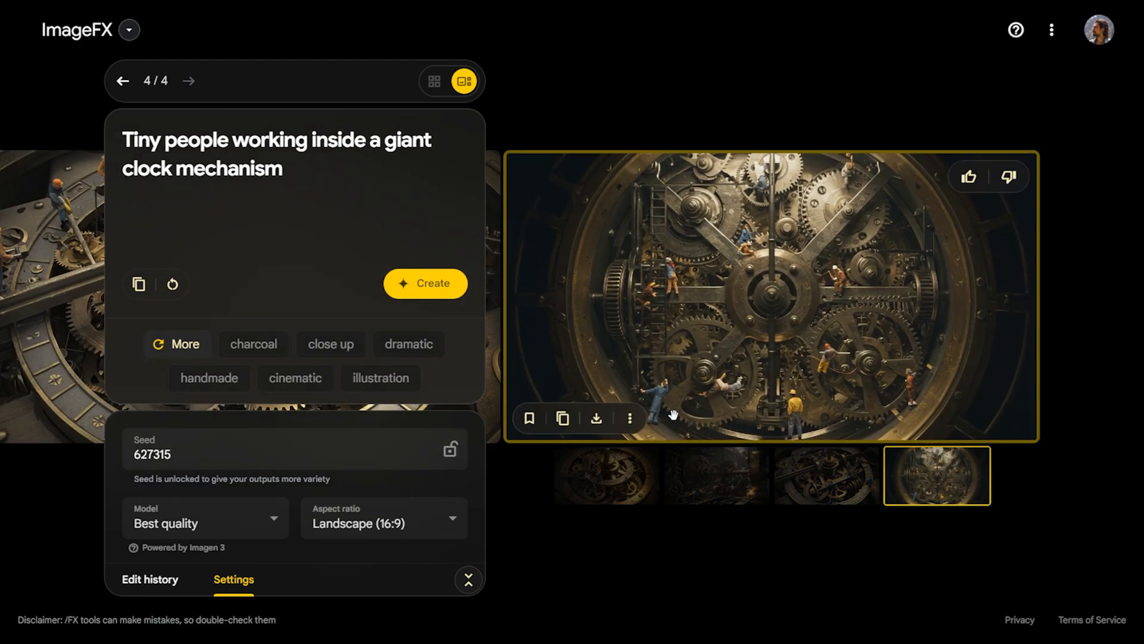
mouse_move(800, 410)
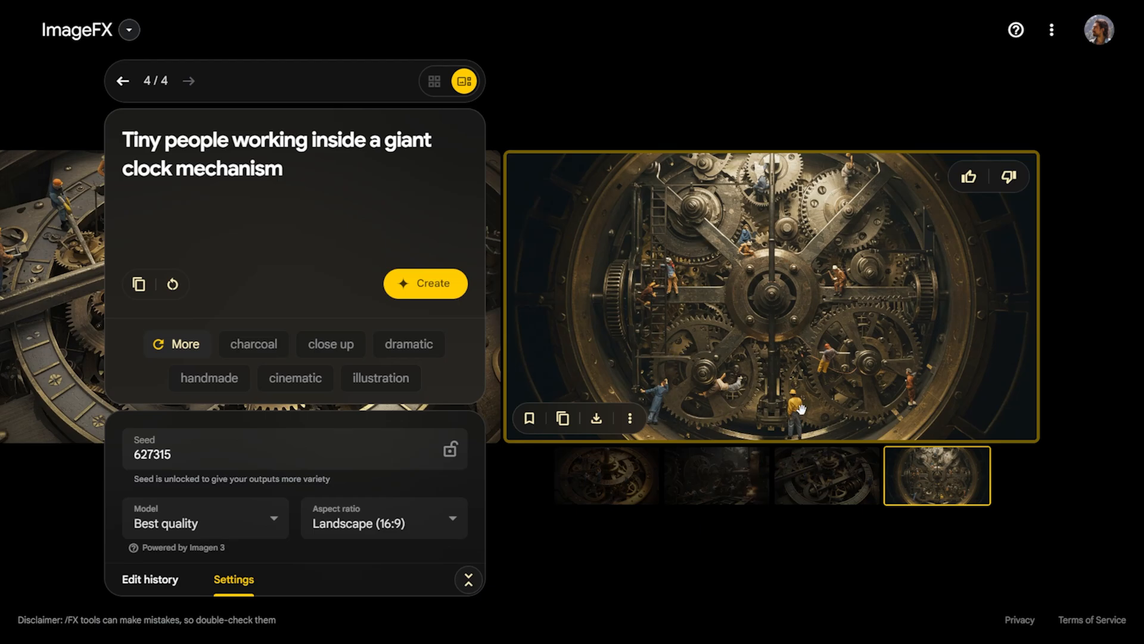
click(435, 81)
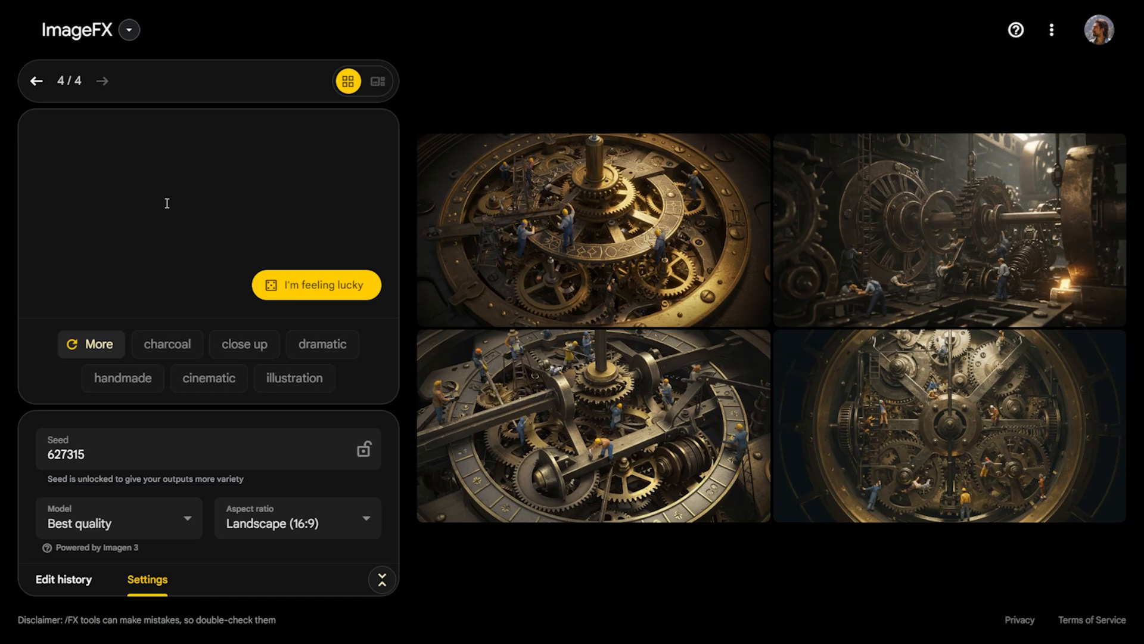
Generate images for 'A neon-lit street in Tokyo at night' and view the second and fourth.
text(A neon-lit street in Tokyo at night)
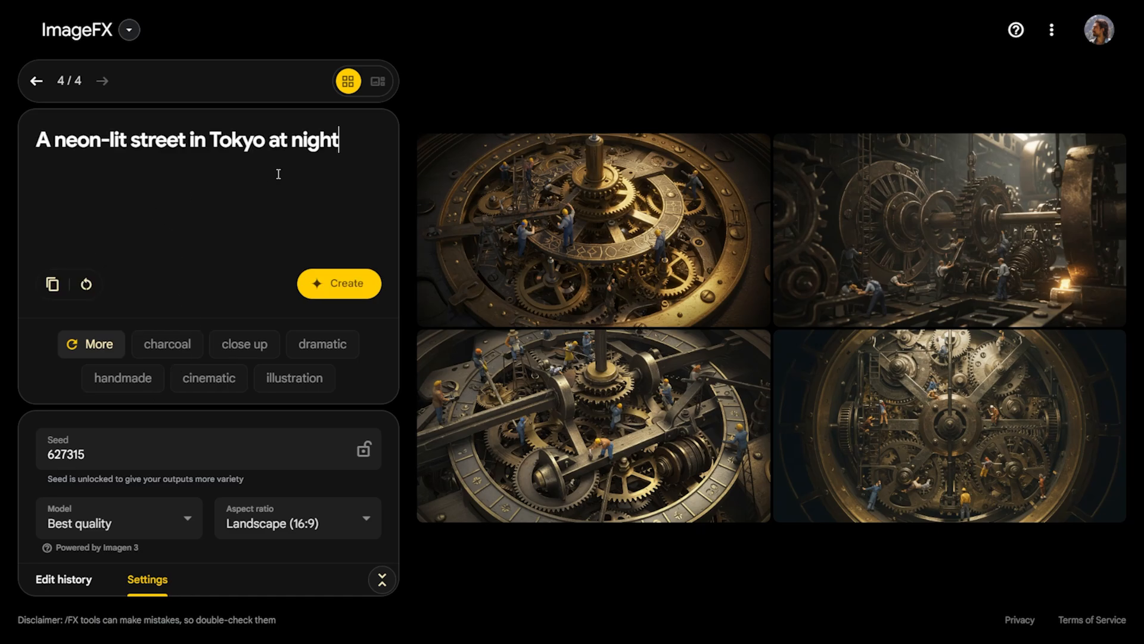
click(338, 283)
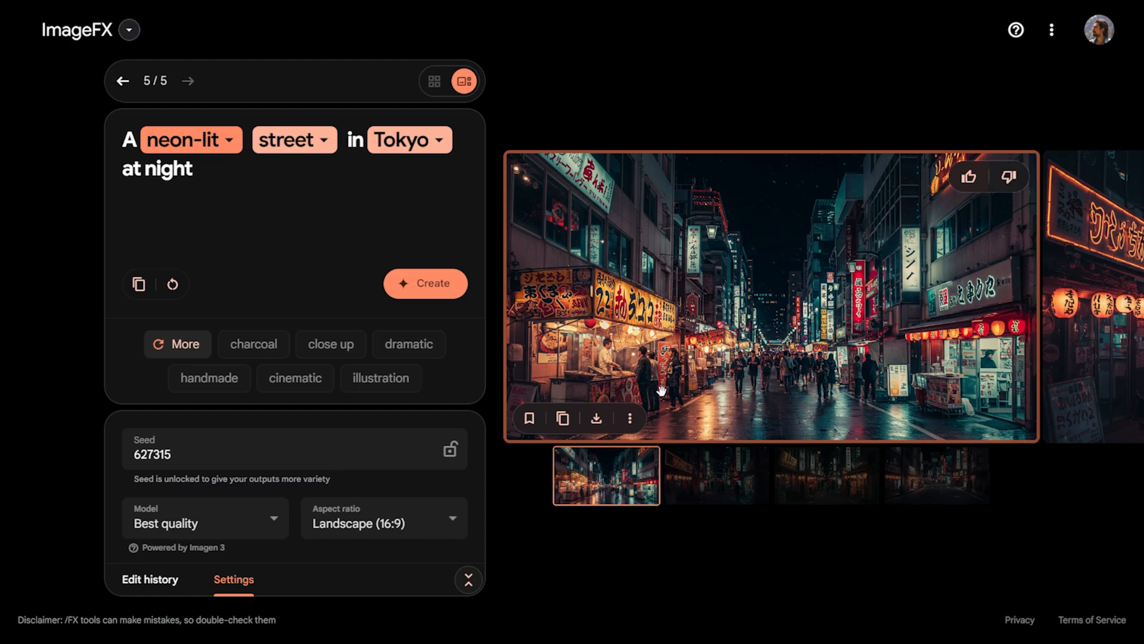
click(715, 475)
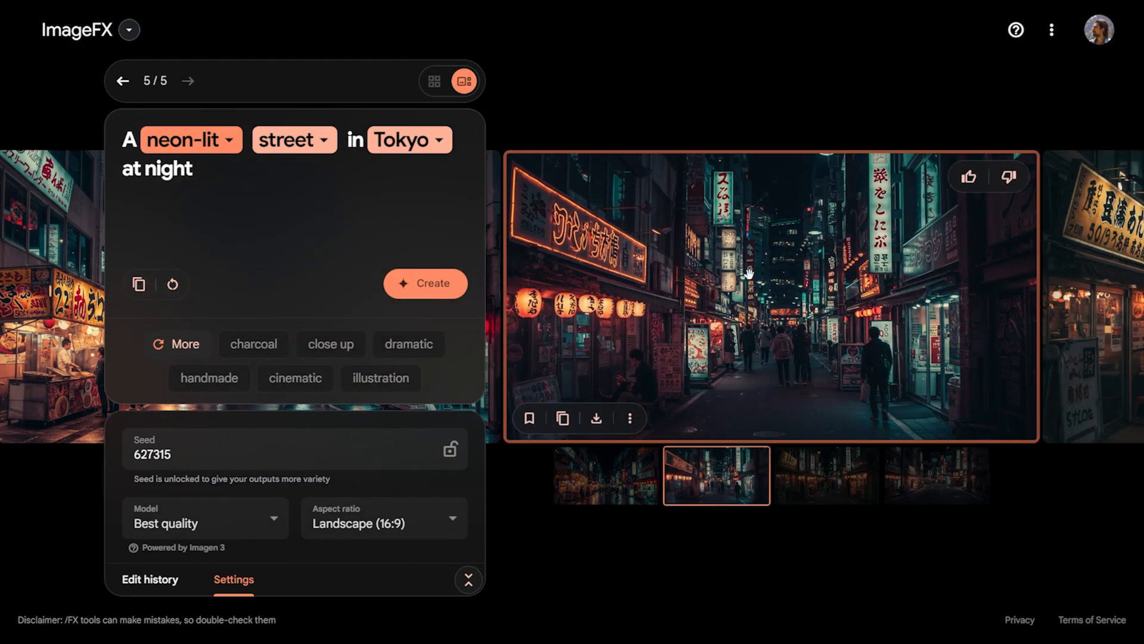
click(938, 475)
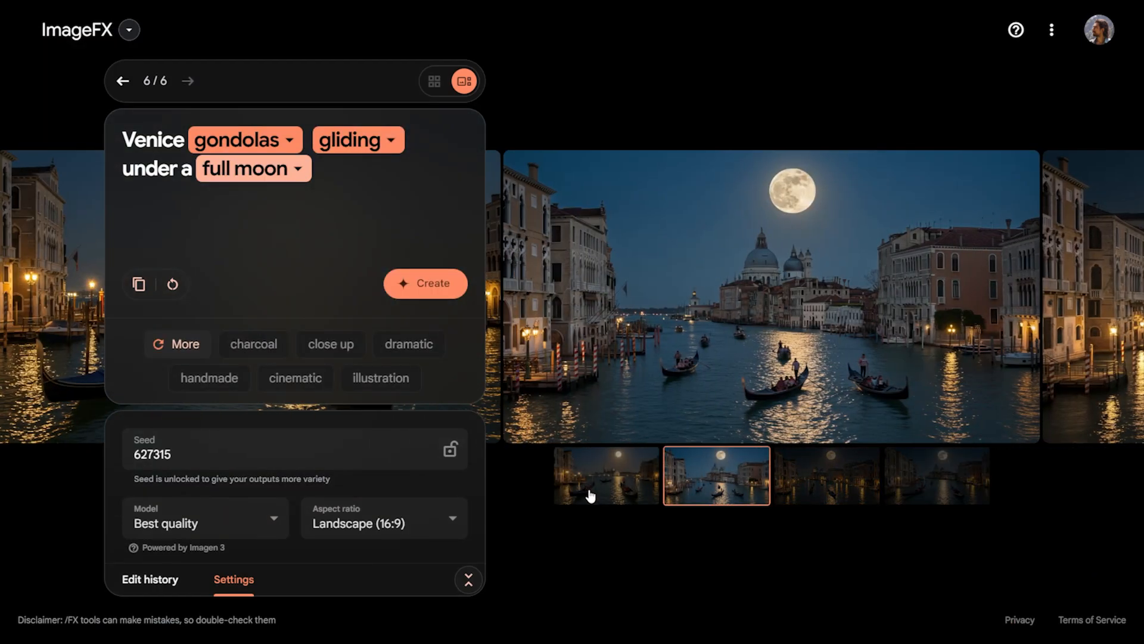
View the first Venice gondola image, then generate the Eiffel Tower dinner set.
click(605, 475)
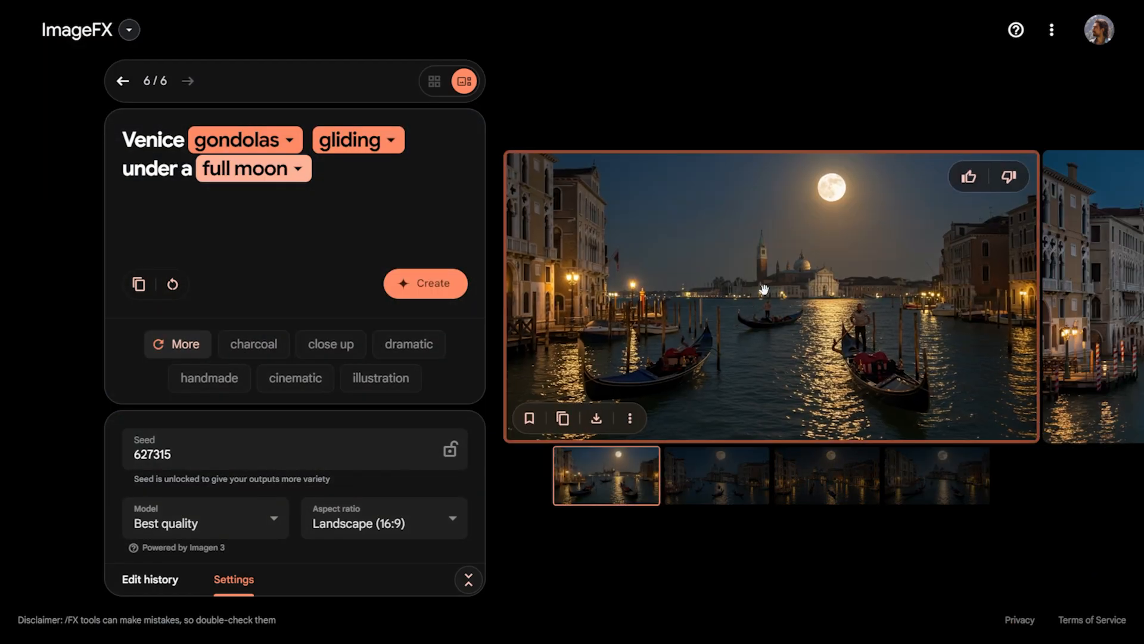
click(425, 283)
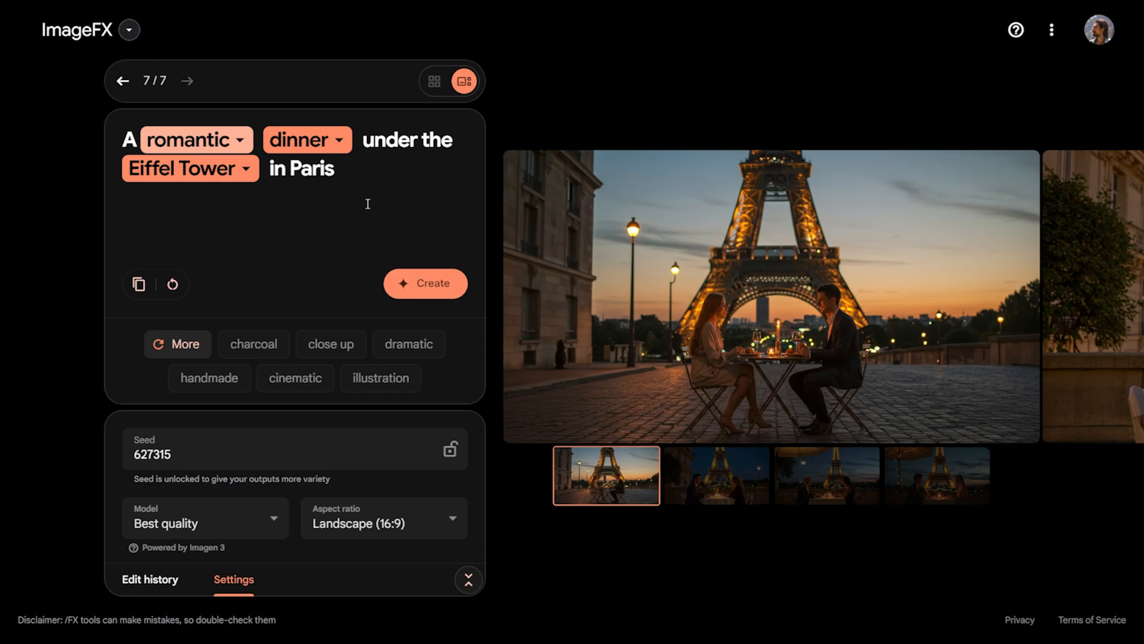
mouse_move(630, 305)
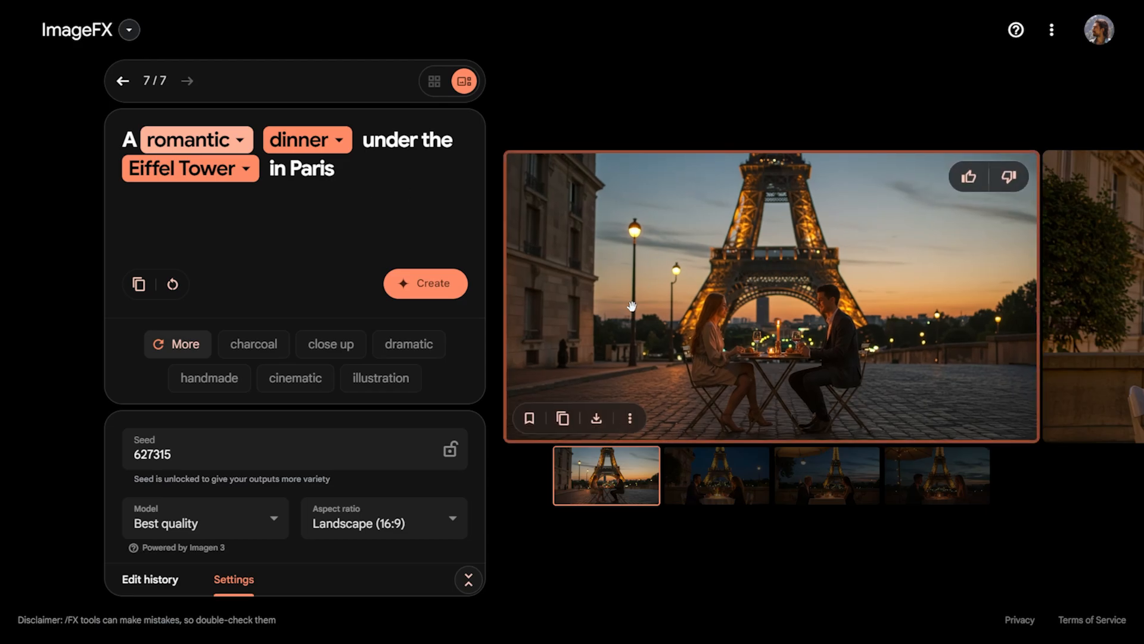
View the second, fourth and third Eiffel dinner images, then place the cursor at the prompt's end.
click(716, 475)
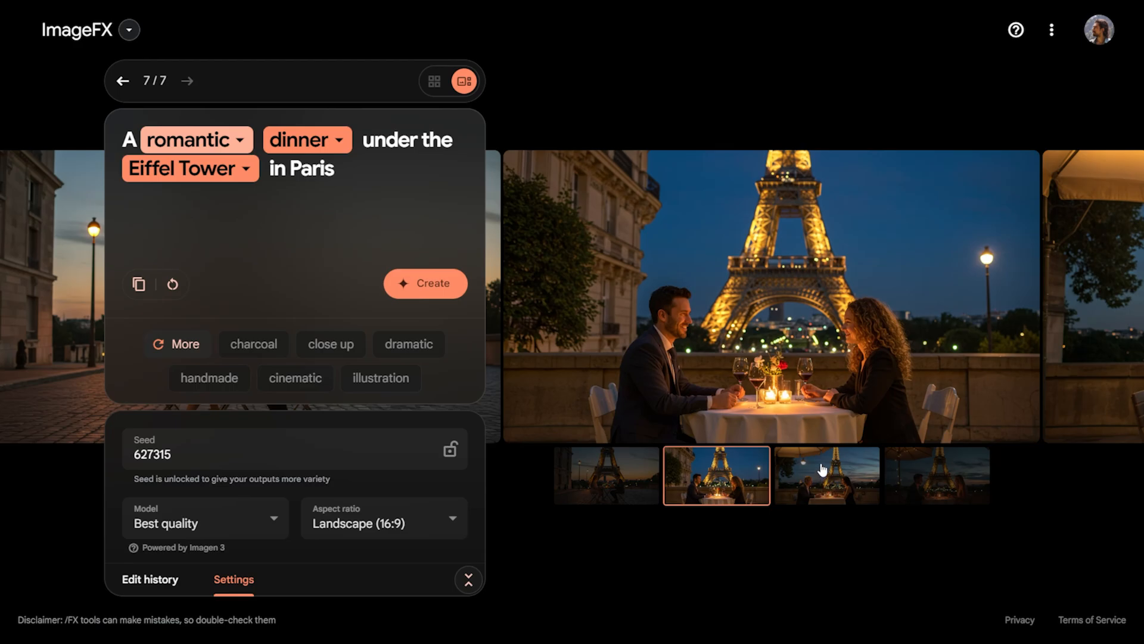
click(936, 476)
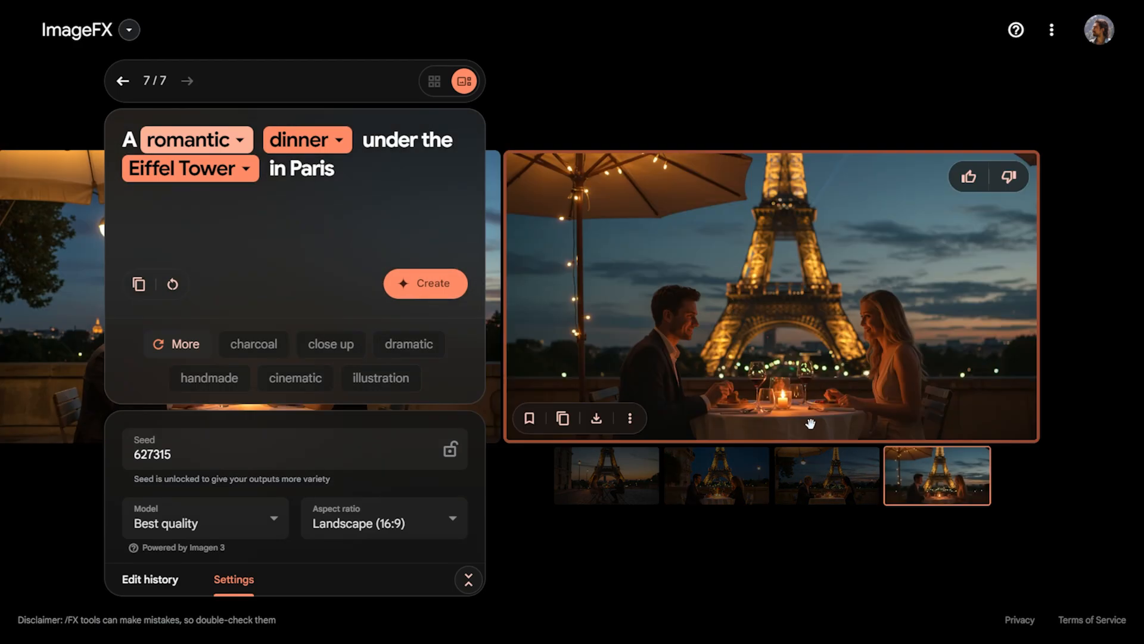
mouse_move(721, 279)
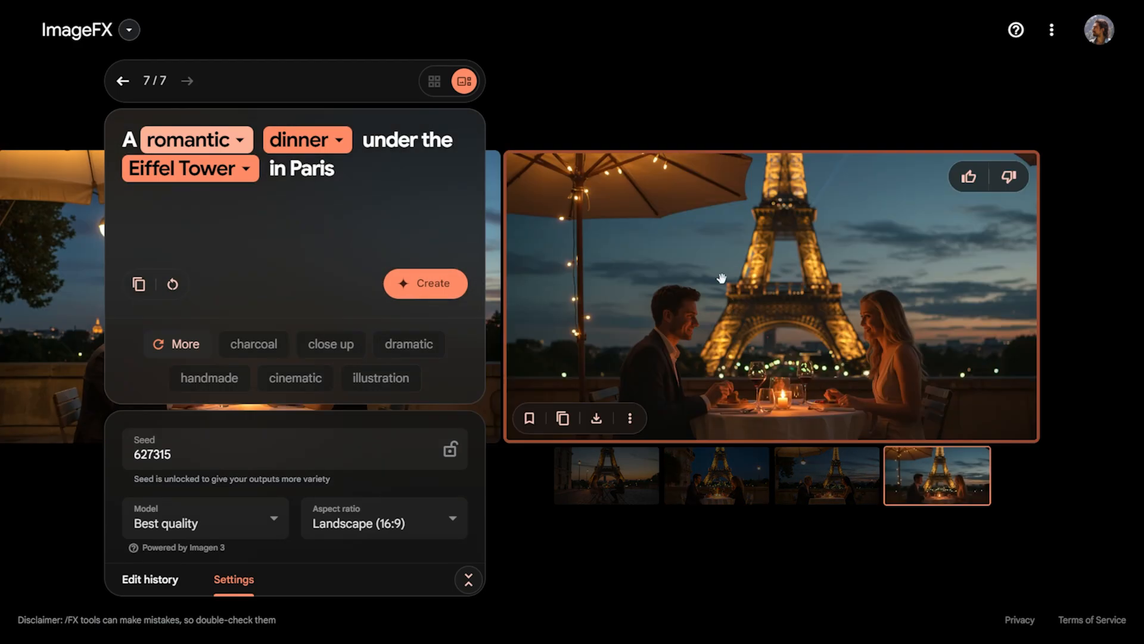
click(827, 474)
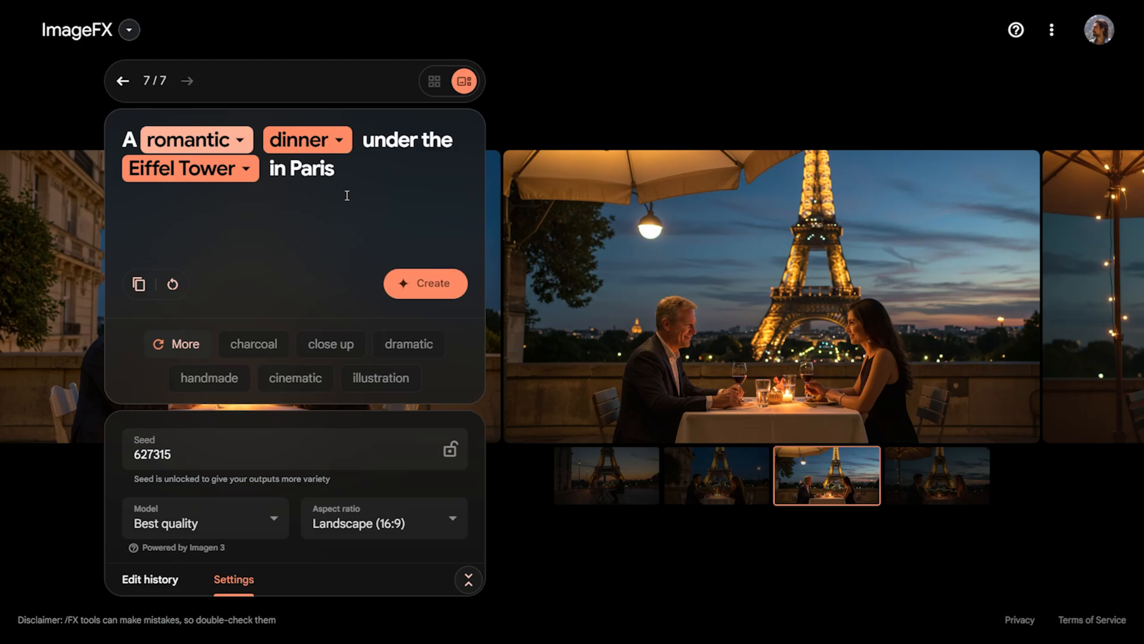
click(333, 169)
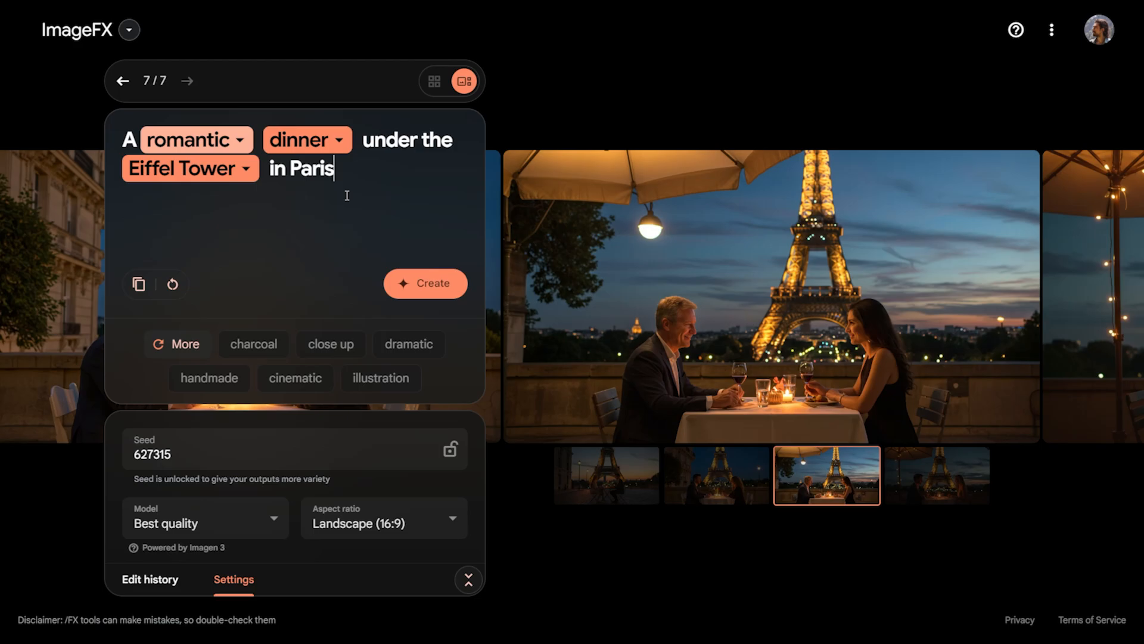